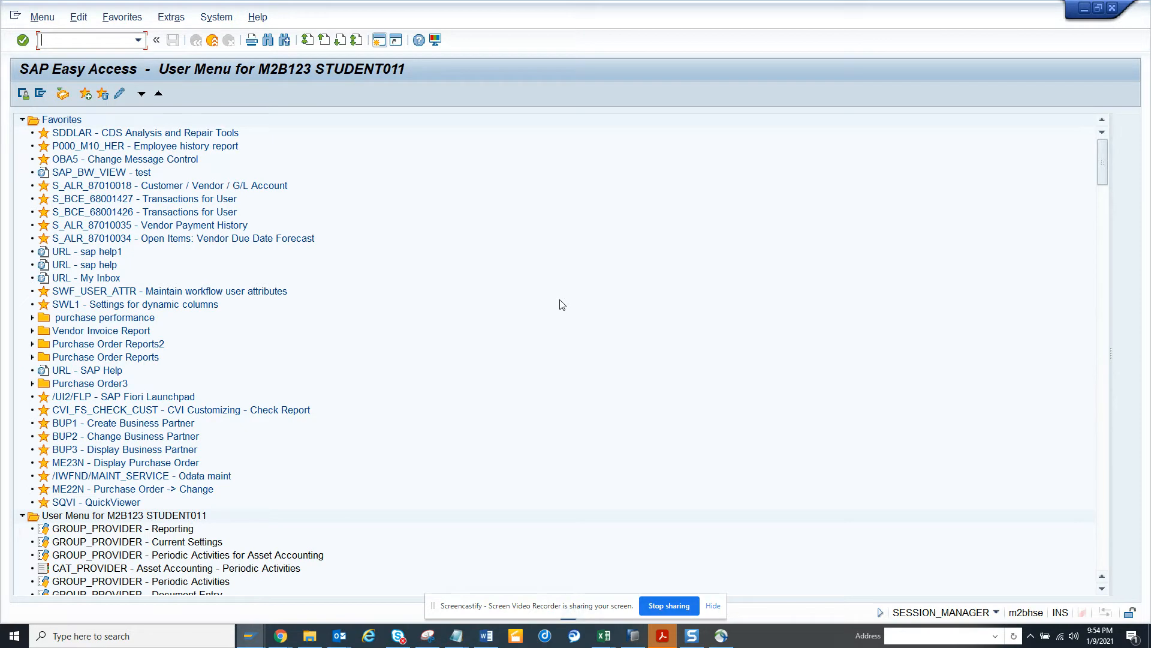
Run transaction /nSHDB to reach the Transaction Recorder overview
{"action": "type", "text": "/"}
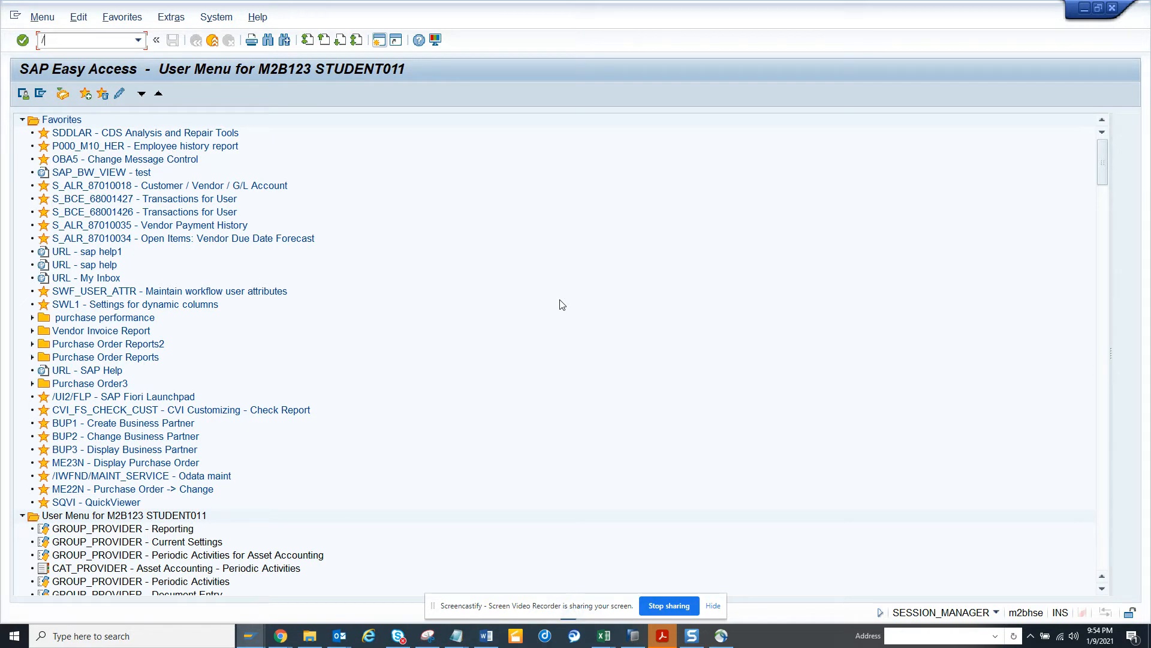
{"action": "type", "text": "nshd"}
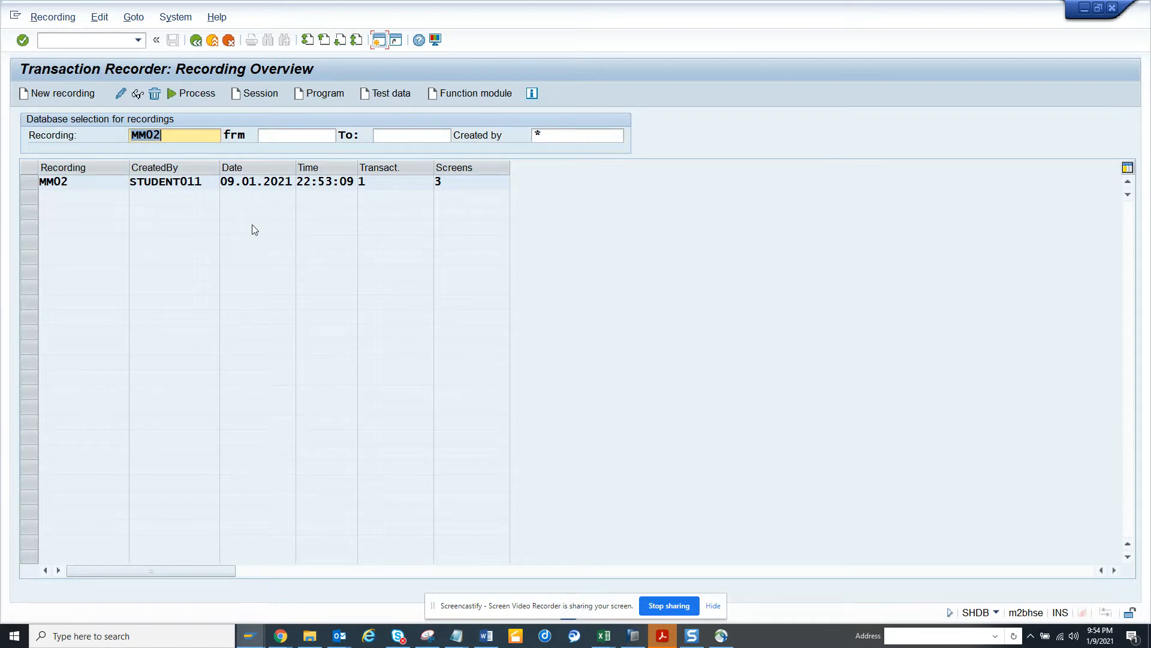
Create a new recording named mm02_test for transaction code mm02
{"action": "left_click", "coordinate": [62, 93]}
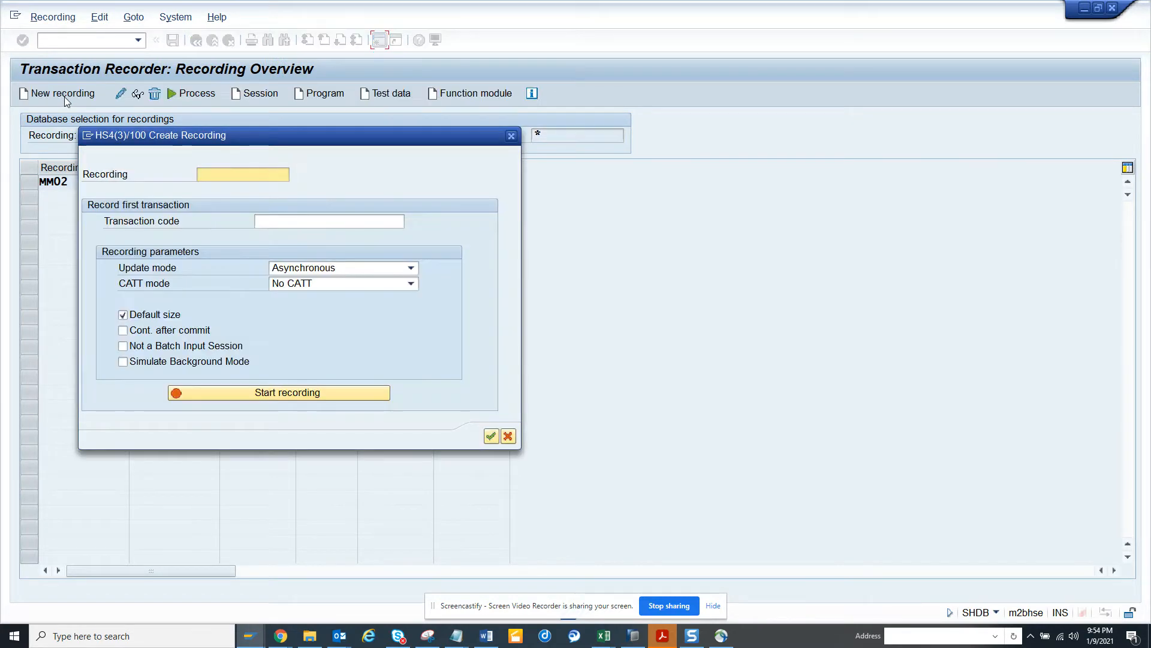
{"action": "type", "text": "mm02t"}
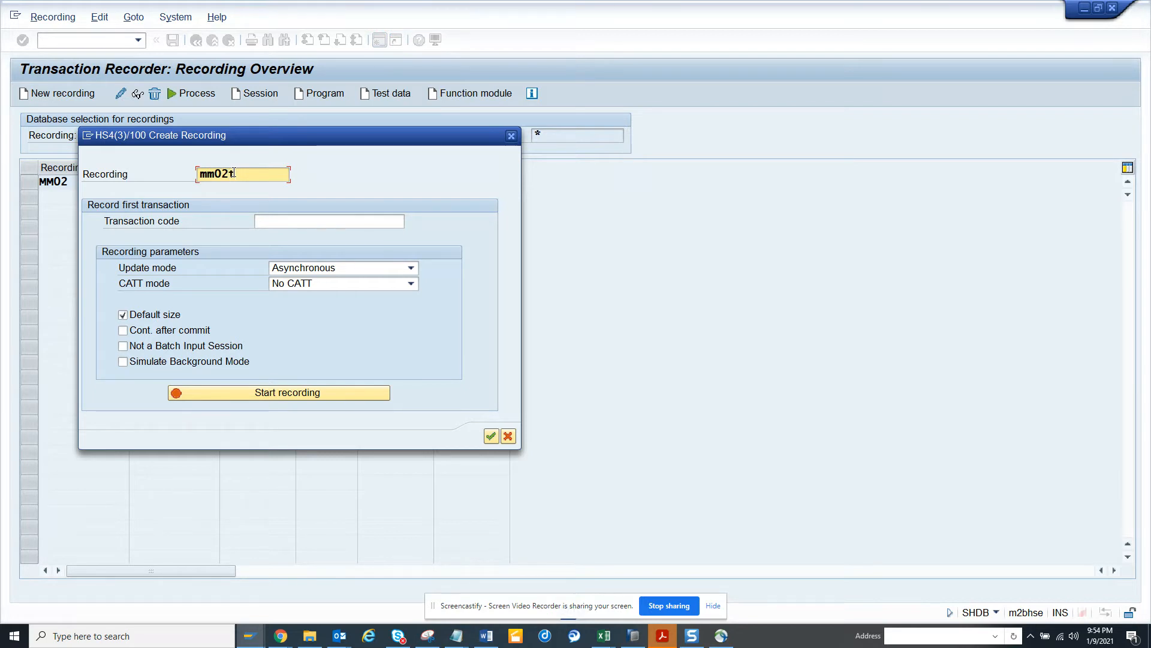
{"action": "type", "text": "_test"}
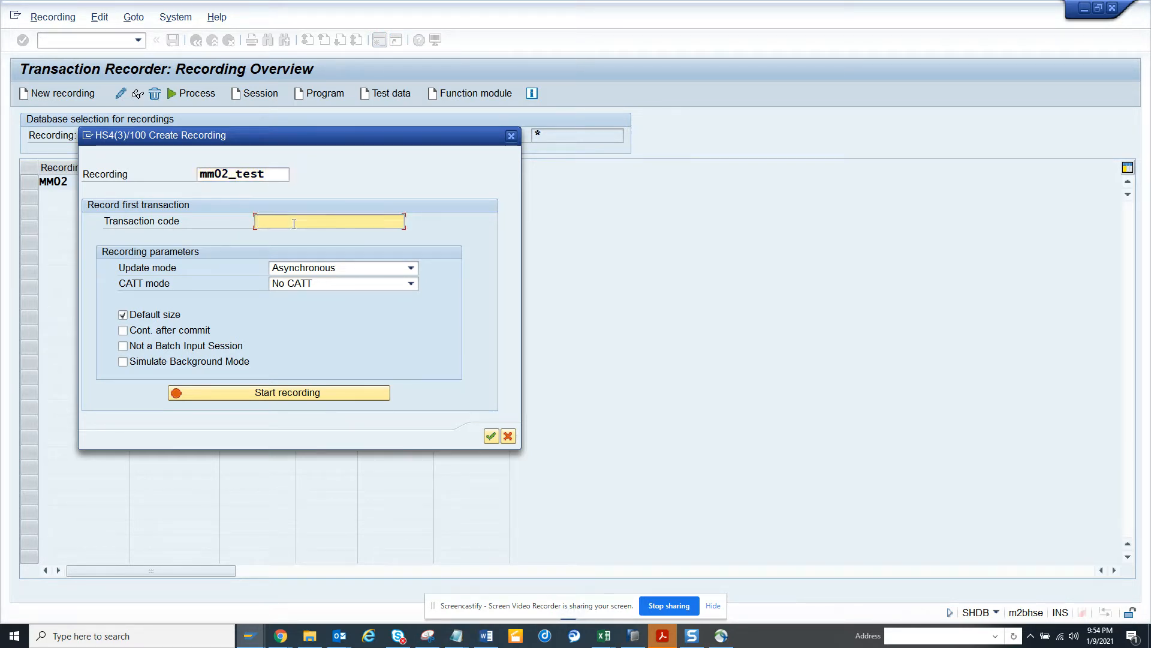
{"action": "type", "text": "mm02"}
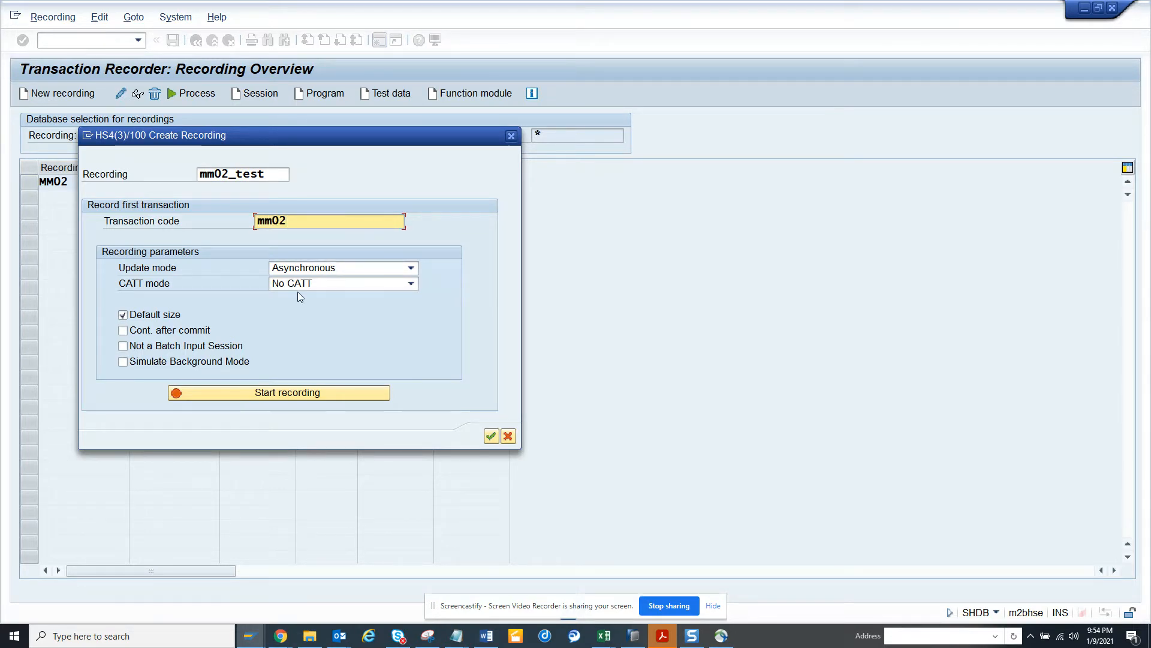
{"action": "mouse_move", "coordinate": [307, 399]}
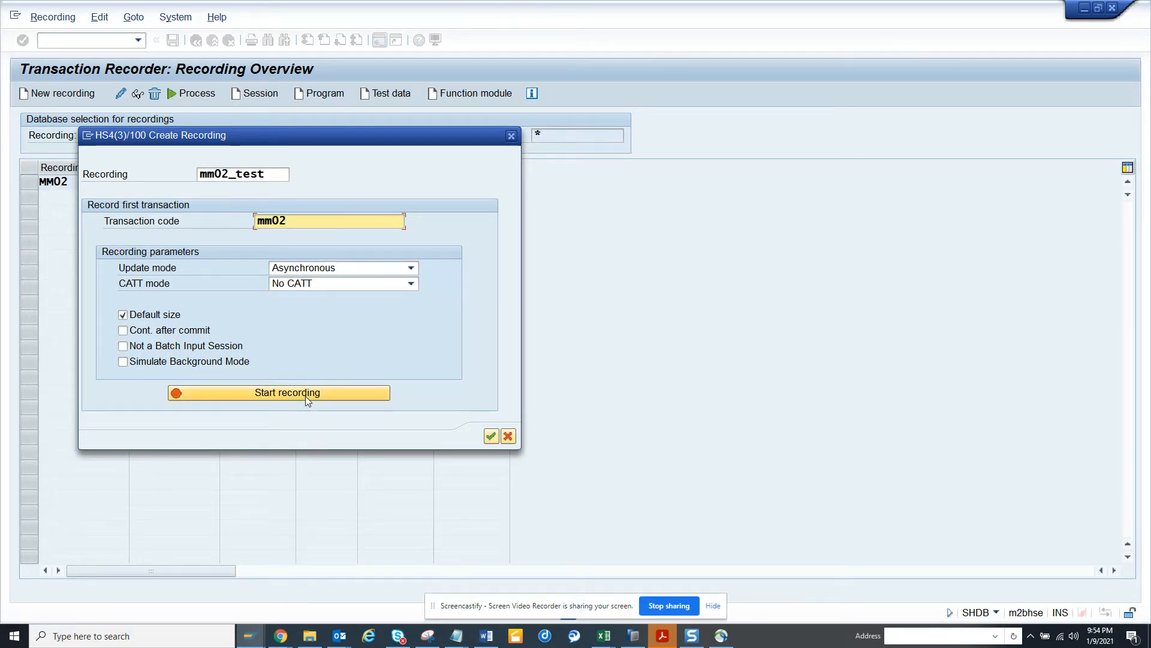
Record opening material JAEWM-2's Basic Data 1 view in MM02 and saving it
{"action": "left_click", "coordinate": [278, 392]}
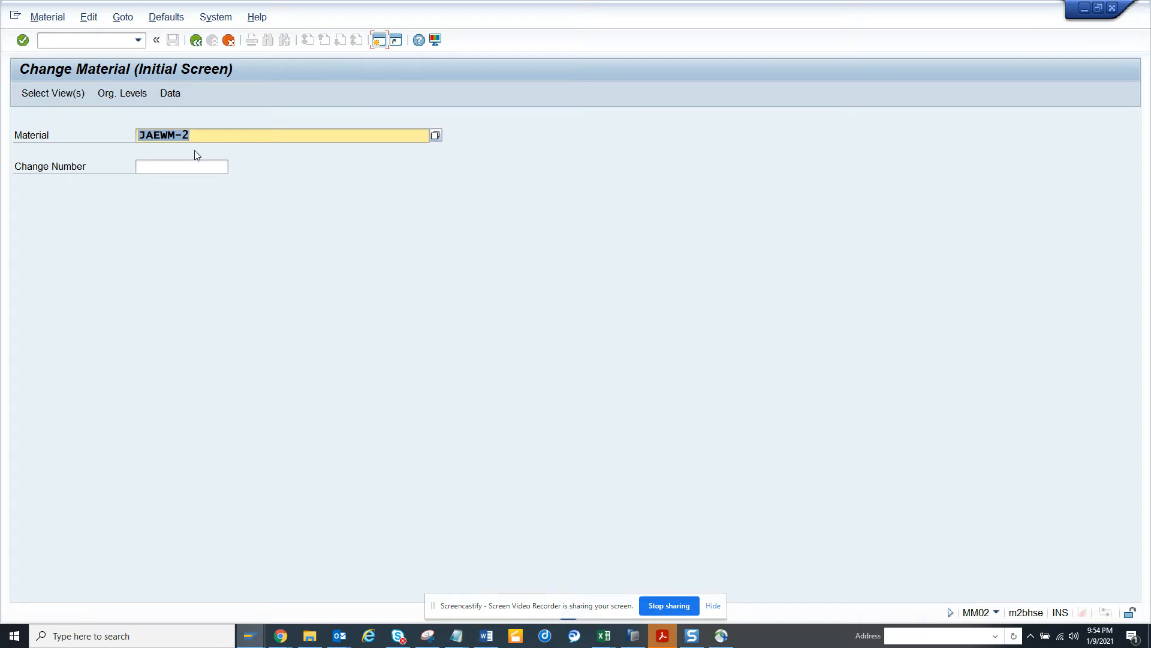
{"action": "left_click", "coordinate": [207, 135]}
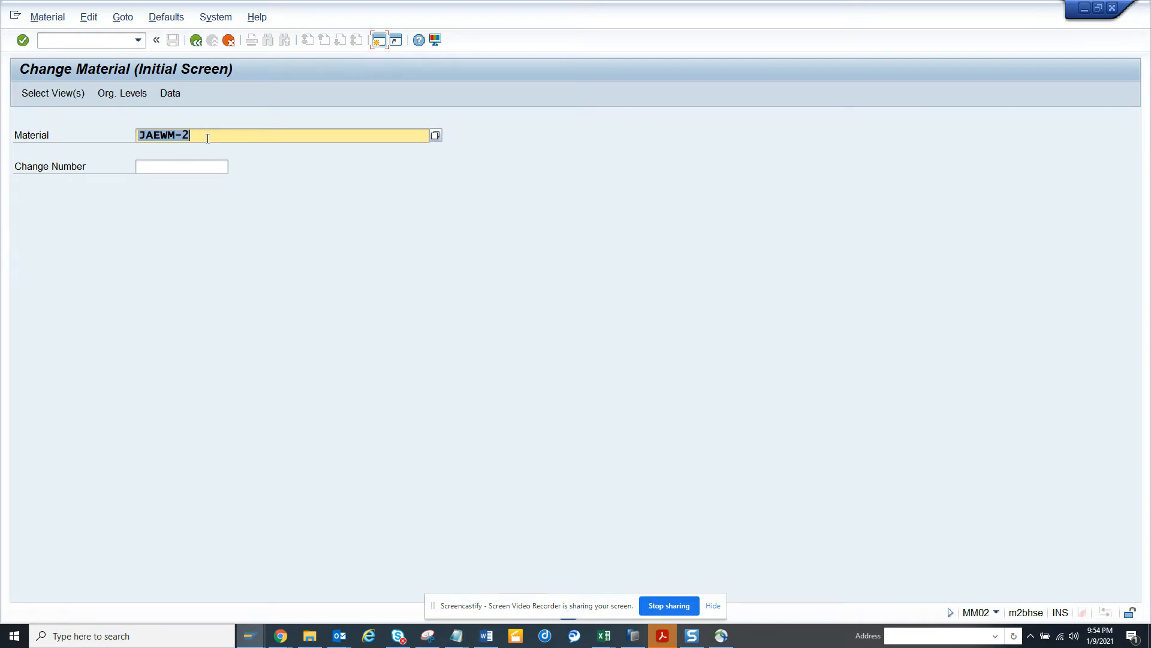
{"action": "left_click", "coordinate": [52, 94]}
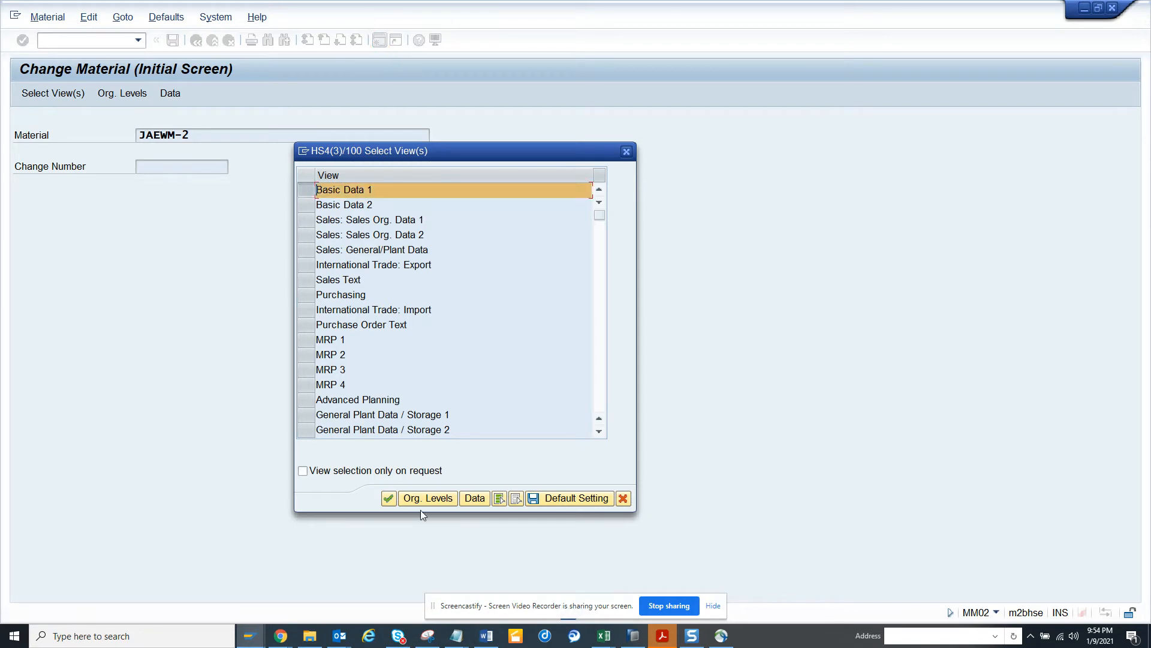
{"action": "left_click", "coordinate": [388, 497]}
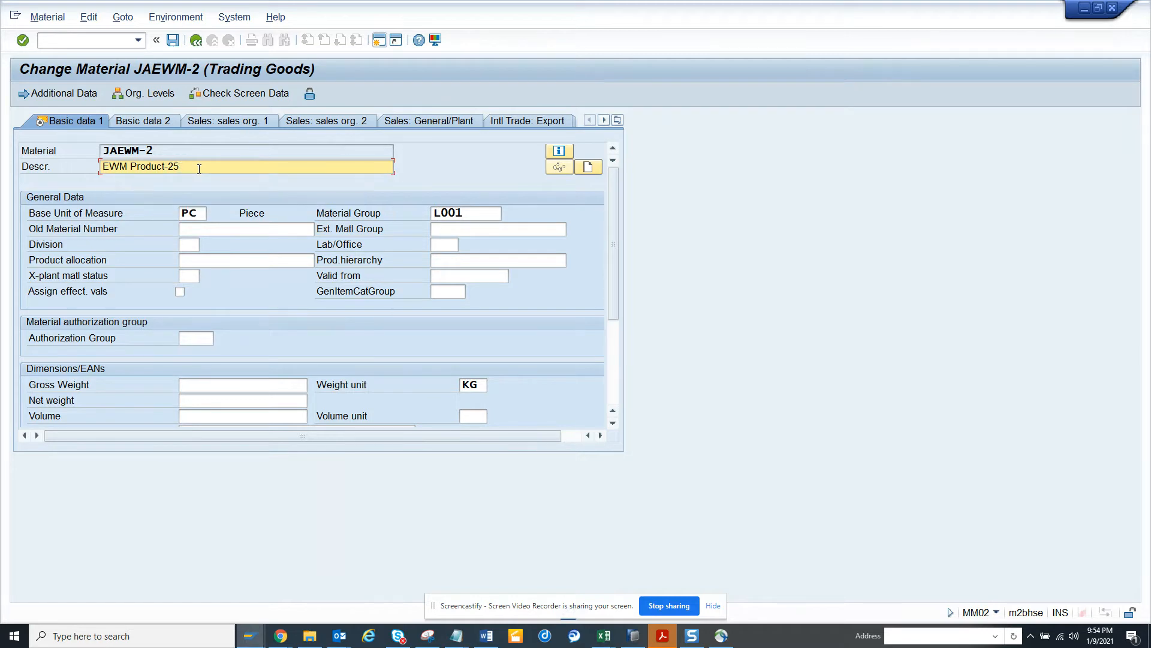
{"action": "left_click", "coordinate": [156, 39]}
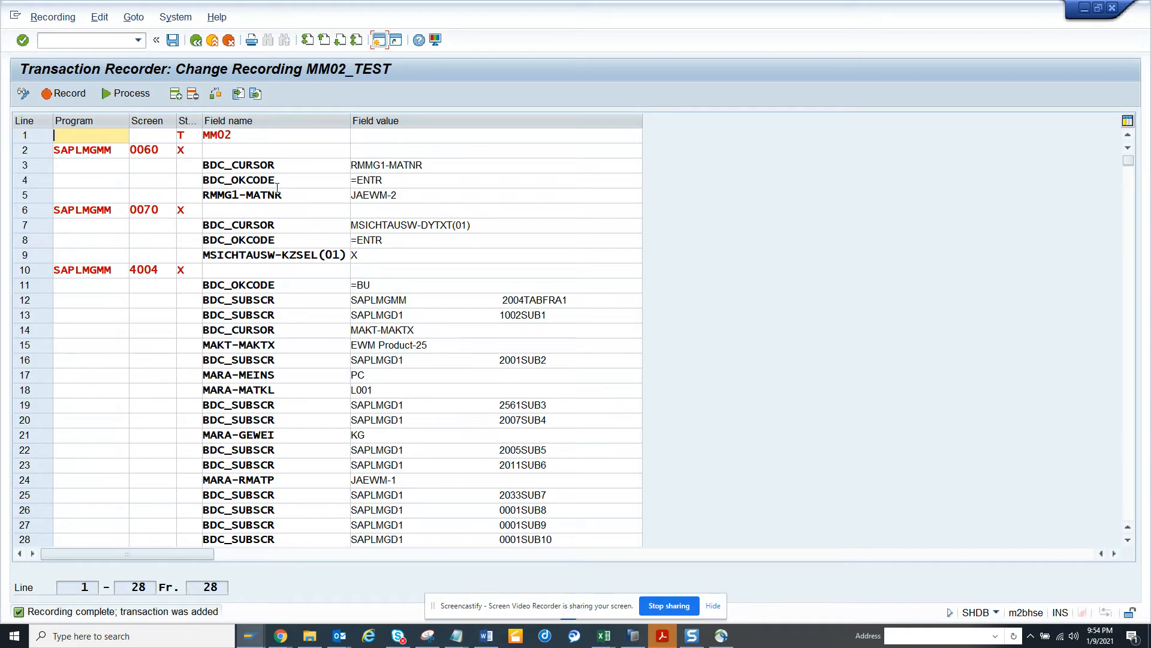
{"action": "mouse_move", "coordinate": [291, 417]}
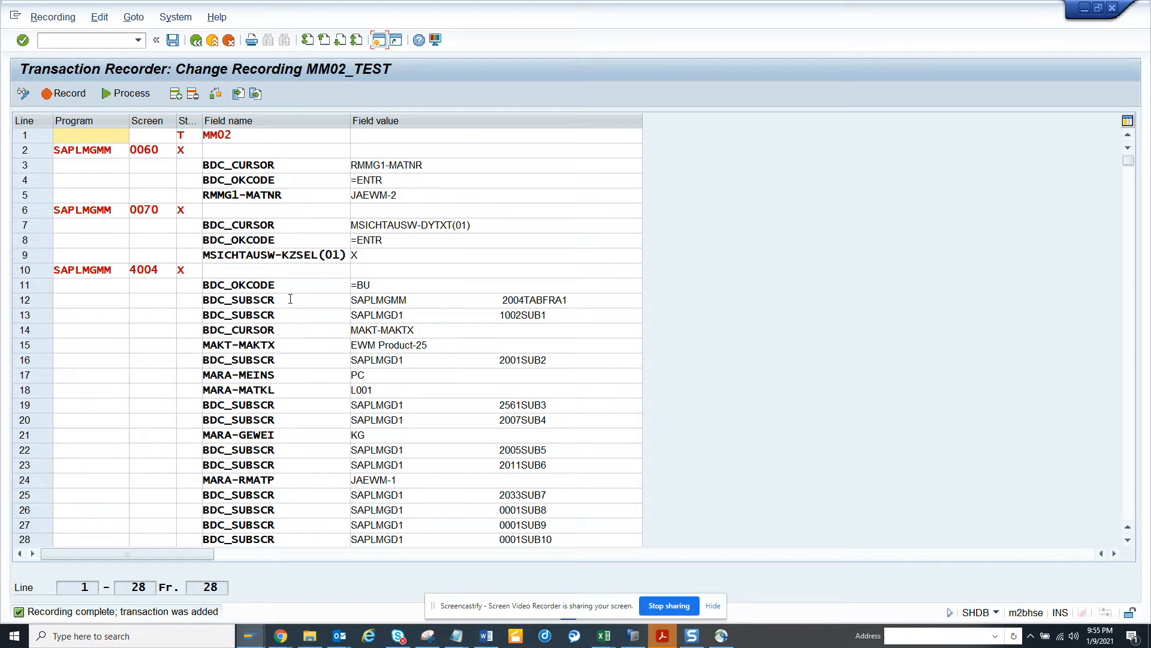
Delete every BDC_SUBSCR line from recording MM02_TEST, leaving 17 lines
{"action": "left_click", "coordinate": [253, 299]}
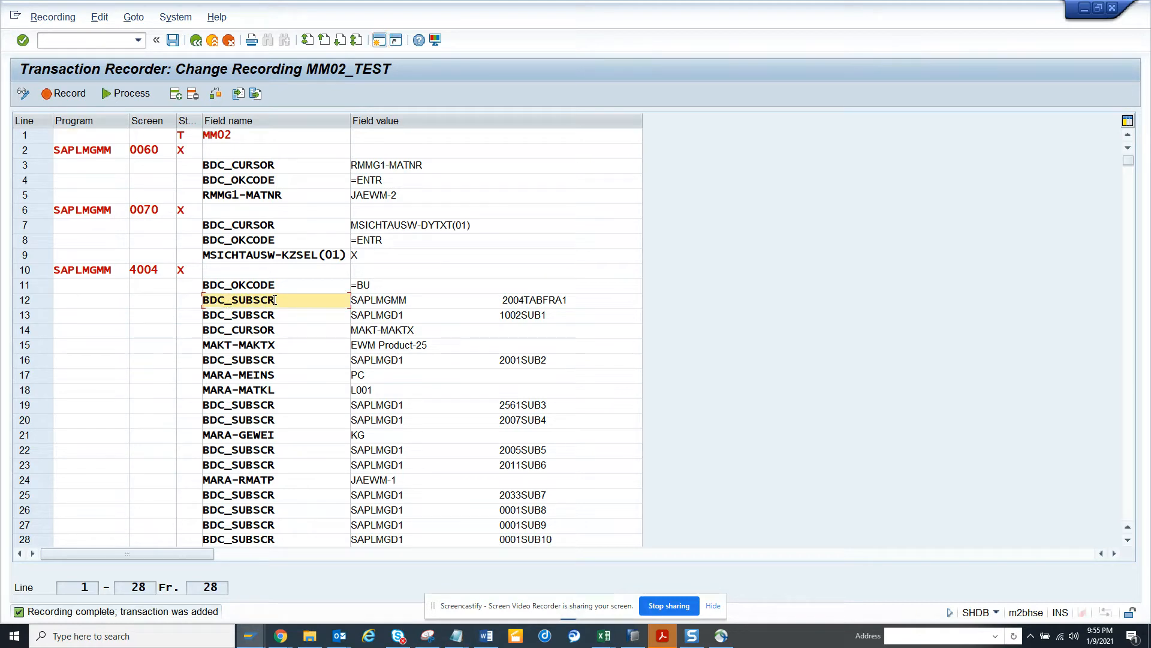
{"action": "mouse_move", "coordinate": [194, 94]}
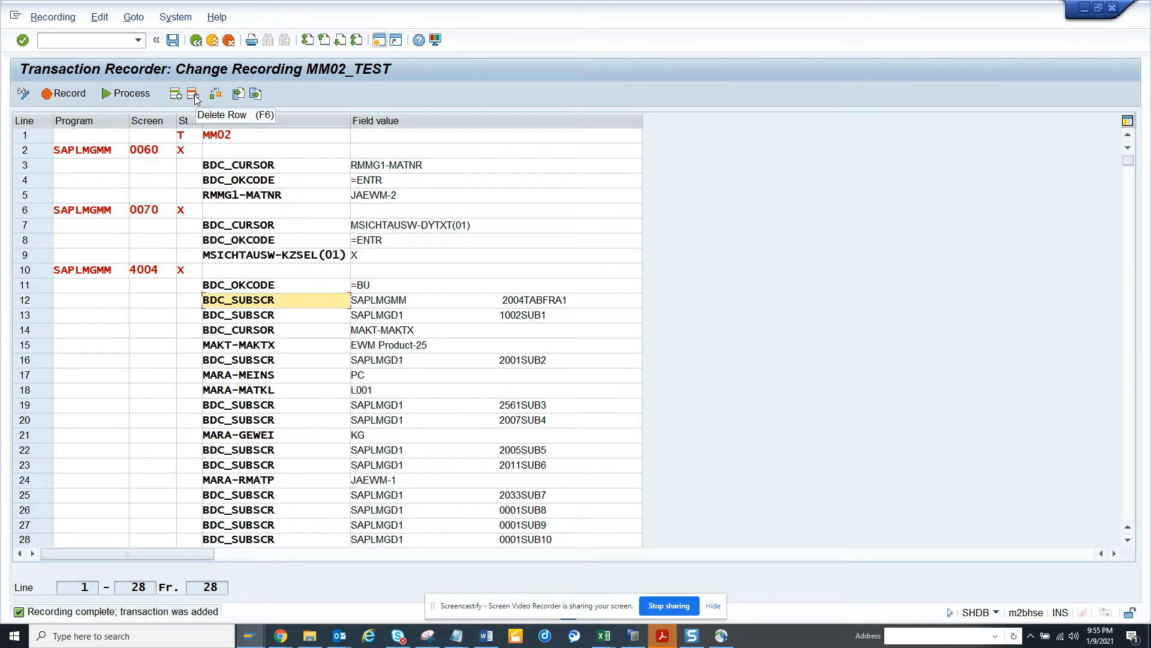
{"action": "left_click", "coordinate": [193, 94]}
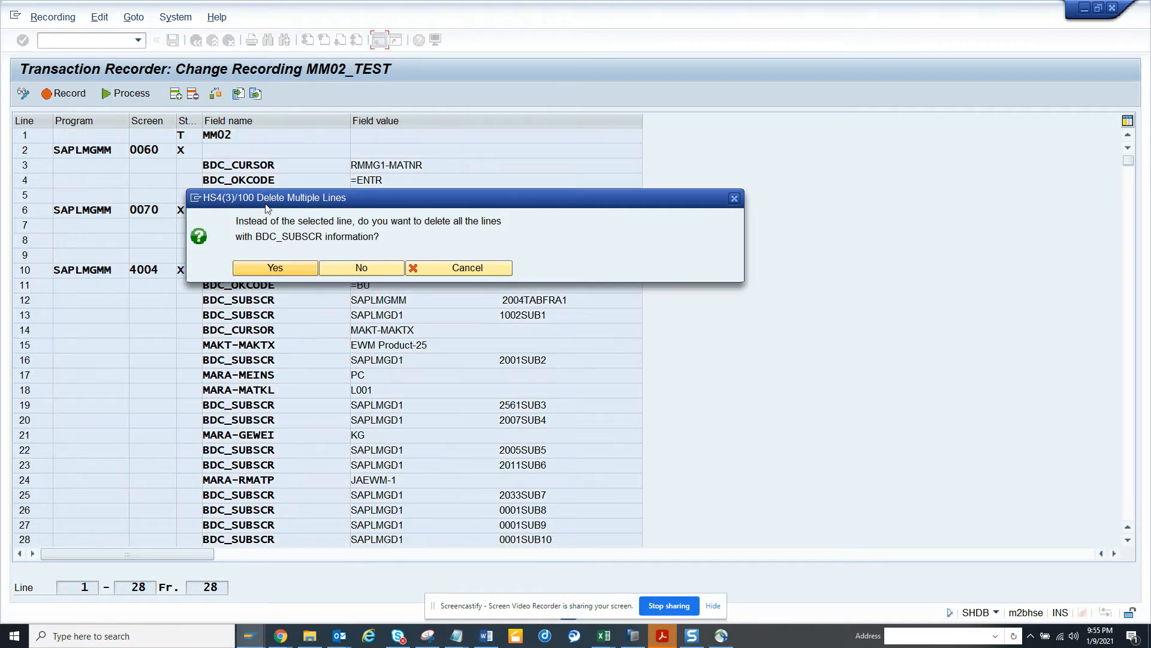
{"action": "mouse_move", "coordinate": [416, 233]}
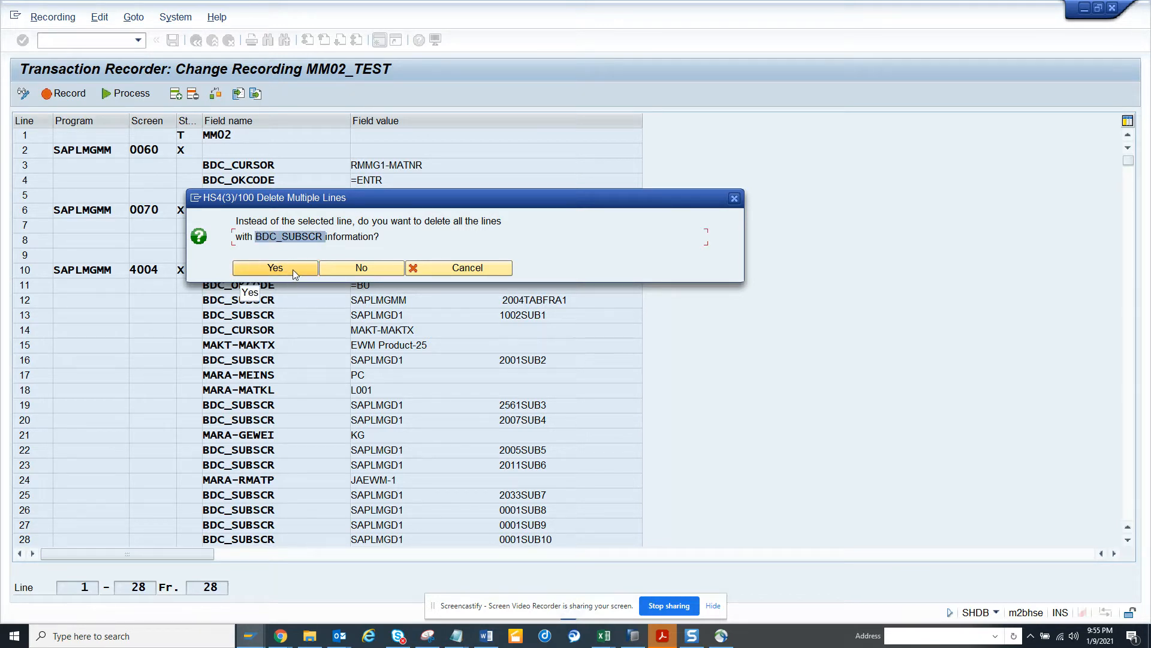
{"action": "left_click", "coordinate": [275, 268]}
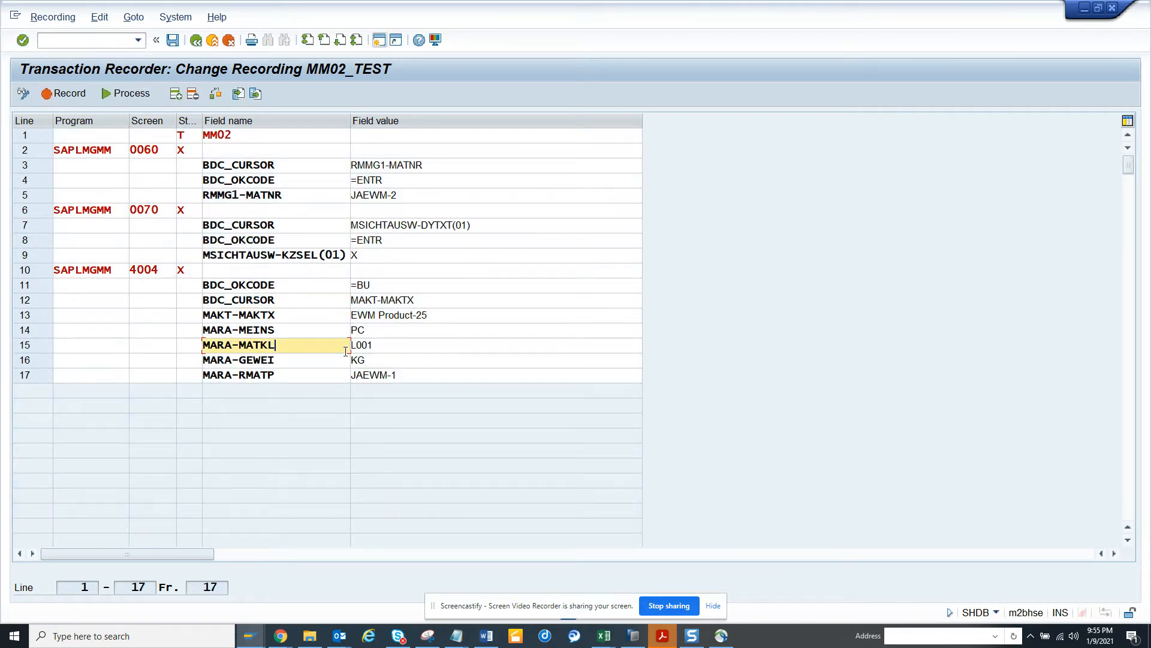
Remove the MARA-MEINS through MARA-RMATP lines and save the 13-line MM02_TEST recording
{"action": "left_click", "coordinate": [392, 330]}
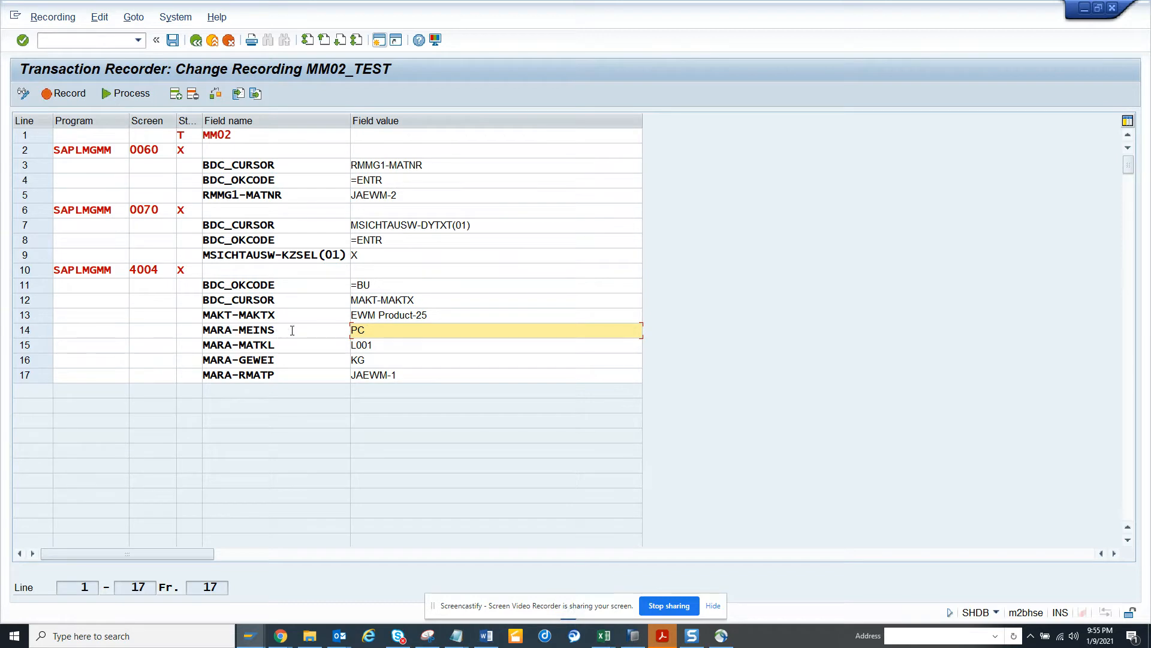
{"action": "mouse_move", "coordinate": [374, 330]}
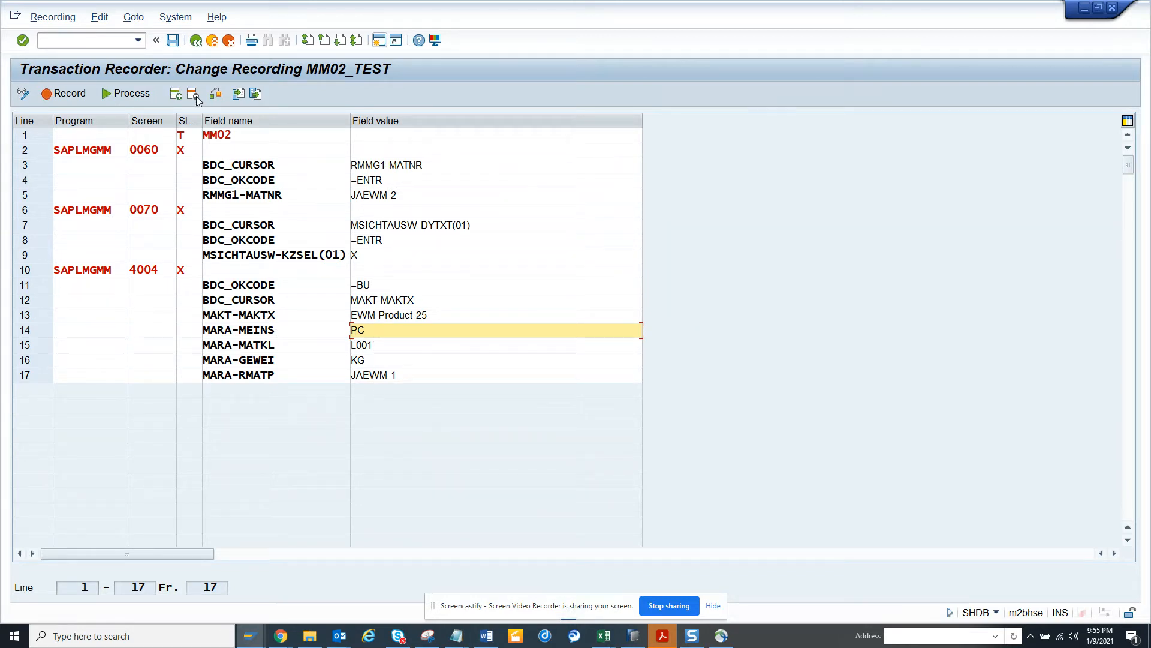
{"action": "mouse_move", "coordinate": [194, 94]}
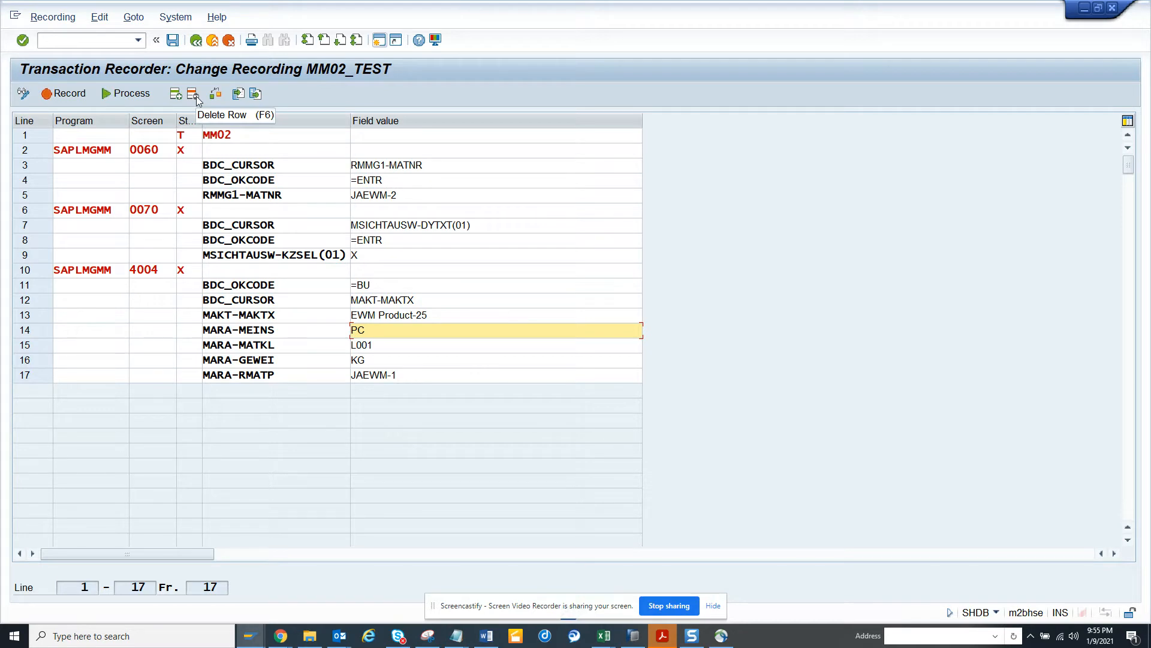
{"action": "left_click", "coordinate": [194, 94]}
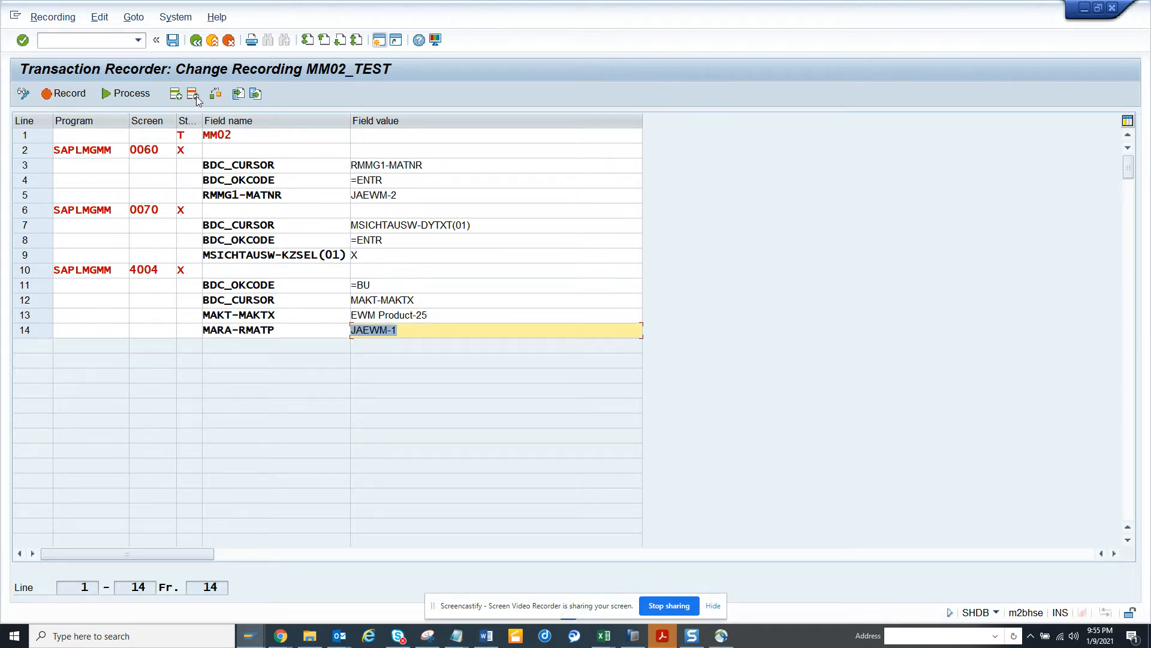
{"action": "left_click", "coordinate": [194, 93]}
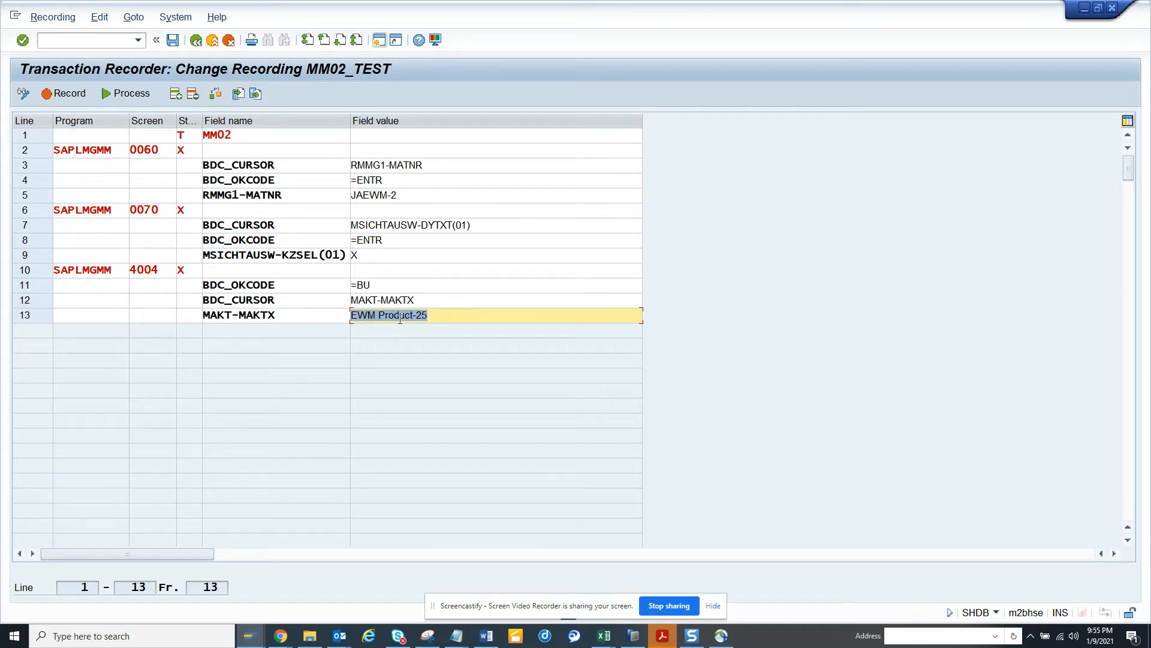
{"action": "mouse_move", "coordinate": [173, 39]}
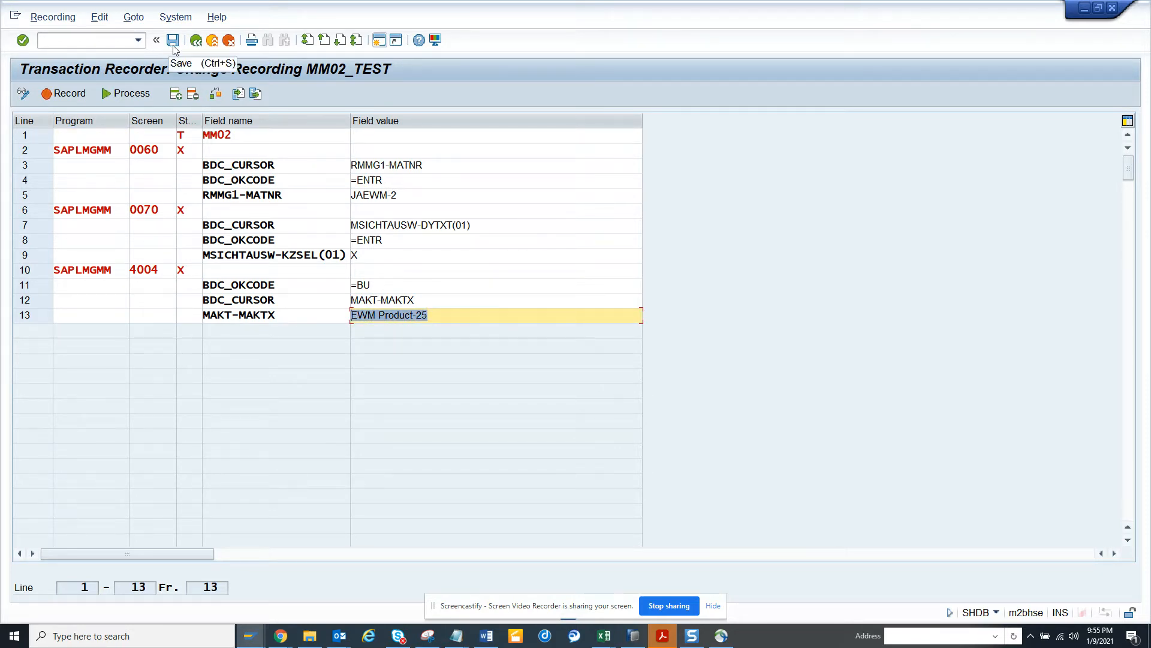
{"action": "left_click", "coordinate": [172, 40]}
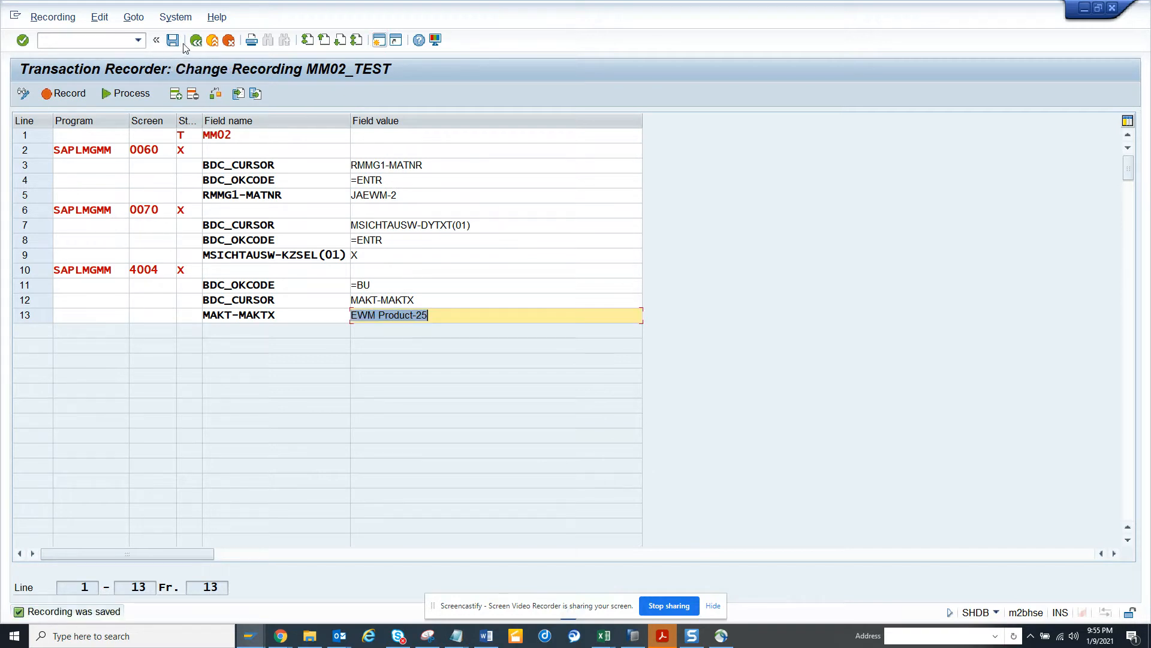
{"action": "left_click", "coordinate": [156, 39]}
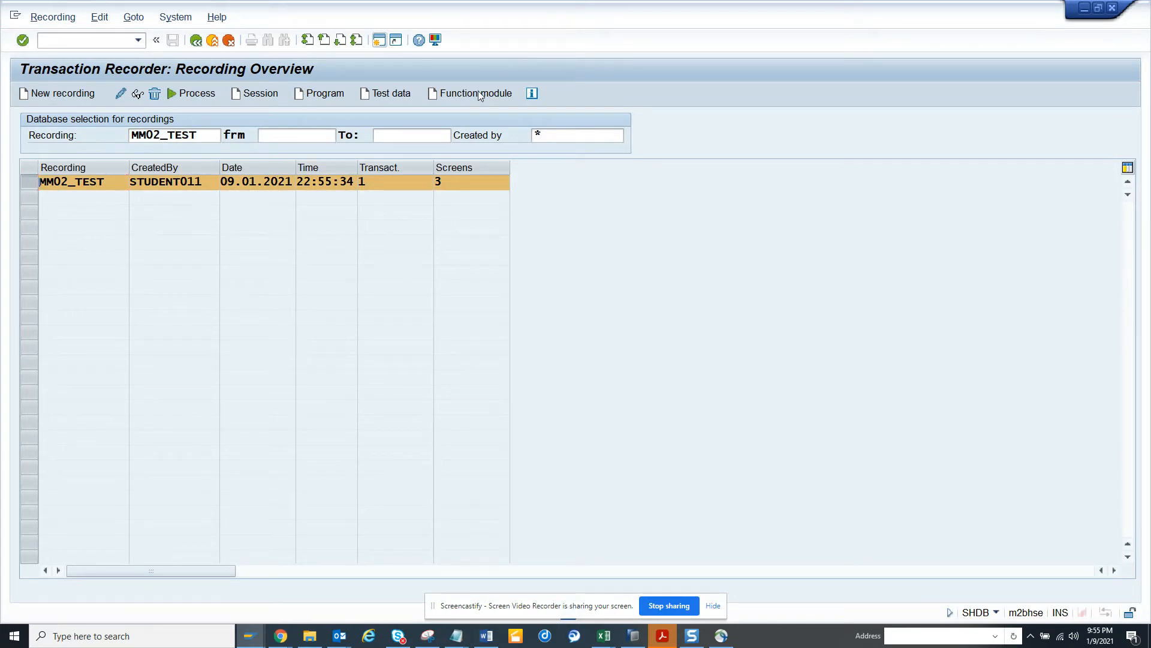
Open a second SAP GUI session at SAP Easy Access
{"action": "left_click", "coordinate": [475, 94]}
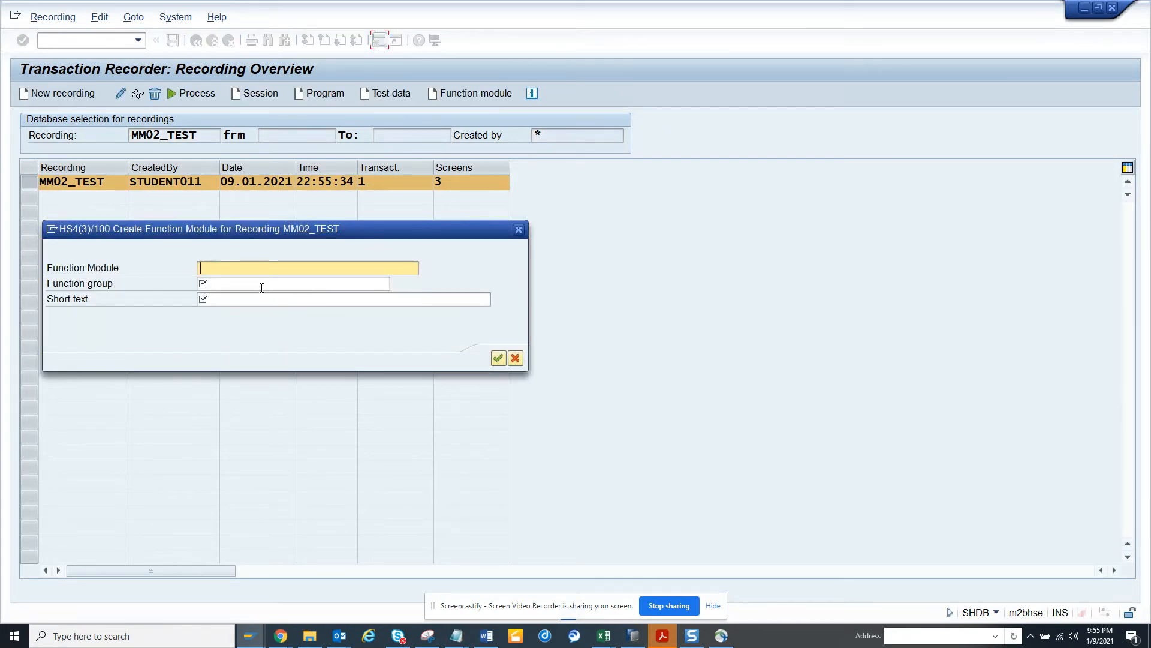
{"action": "mouse_move", "coordinate": [57, 235]}
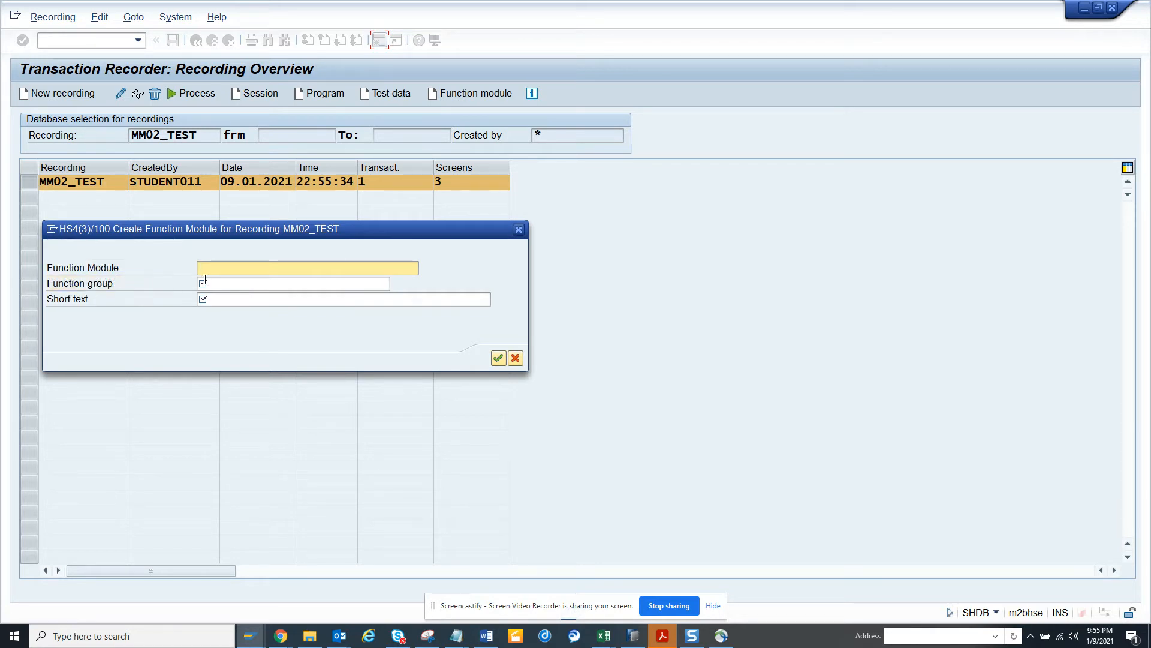
{"action": "mouse_move", "coordinate": [253, 292]}
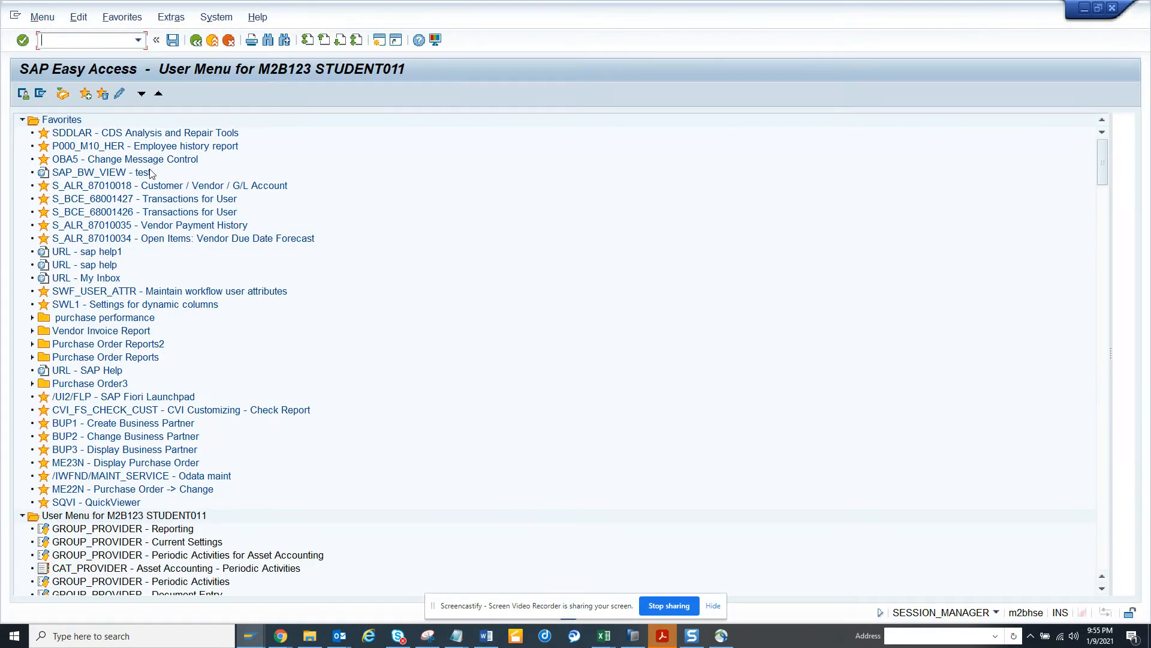
Look up function group ZST11_TEST_BDC in the SE80 Object Navigator
{"action": "type", "text": "se80"}
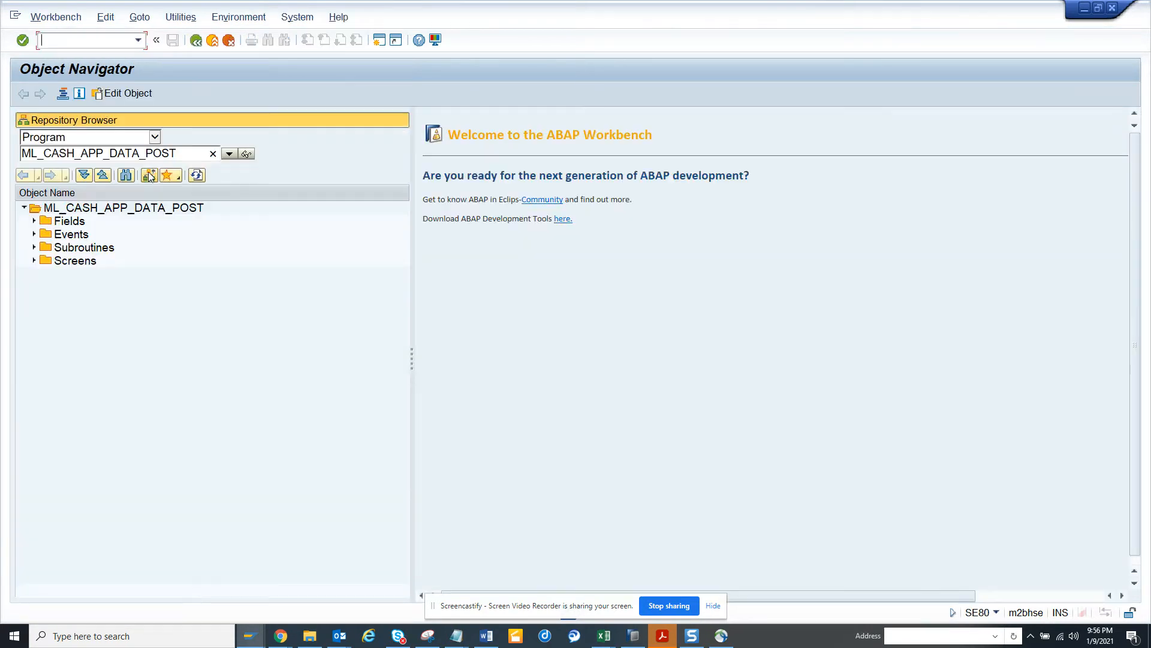
{"action": "left_click", "coordinate": [154, 137]}
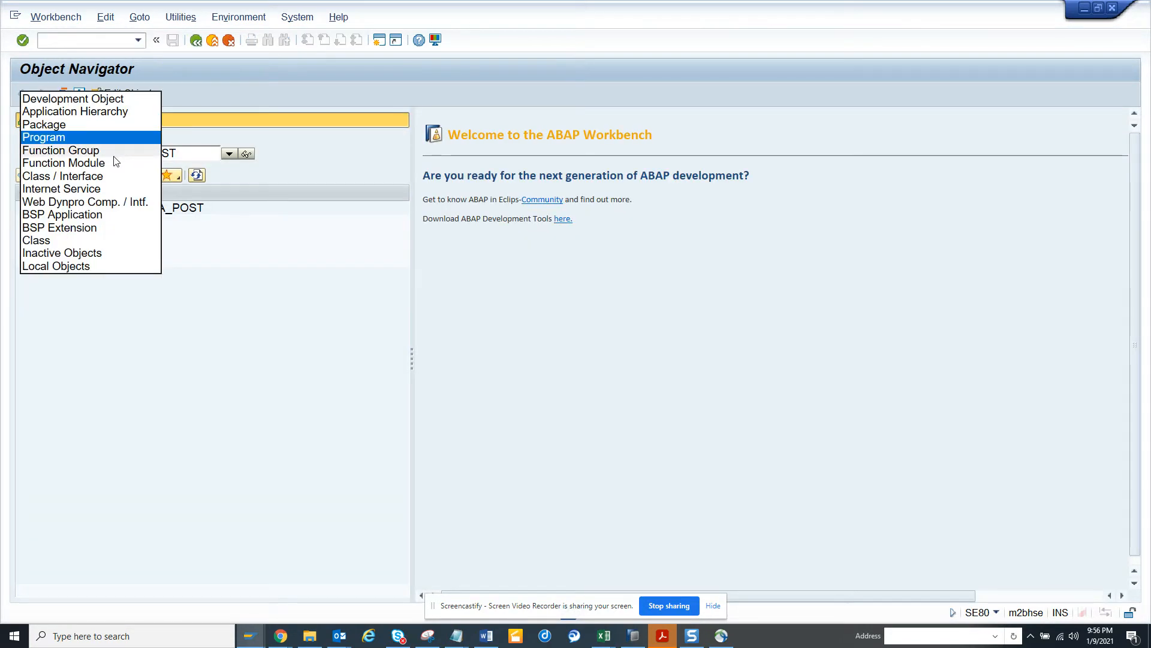
{"action": "left_click", "coordinate": [61, 151]}
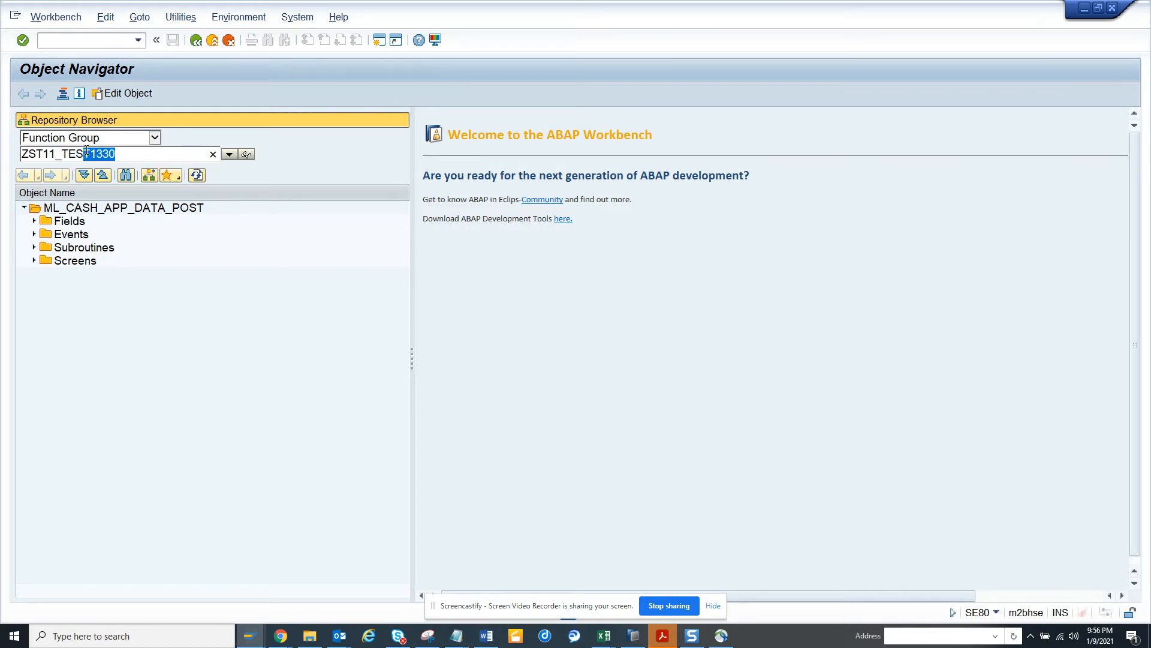
{"action": "type", "text": "bdc"}
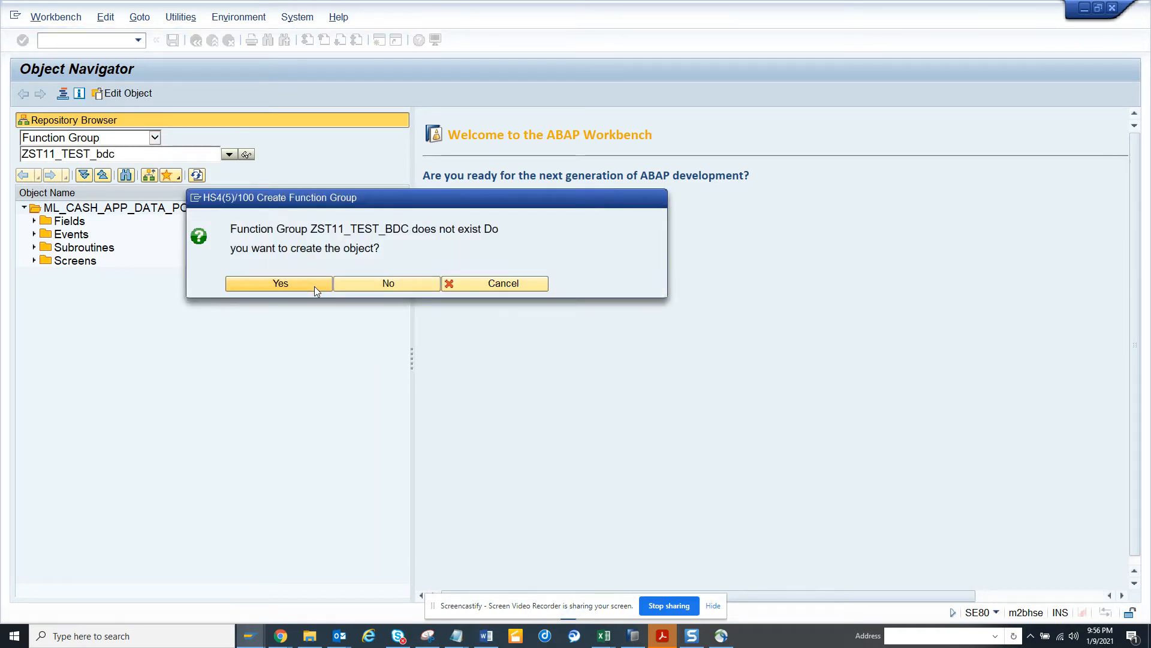
Create function group ZST11_TEST_BDC as a local object with short text 'BDC SEssion MM02'
{"action": "left_click", "coordinate": [279, 283]}
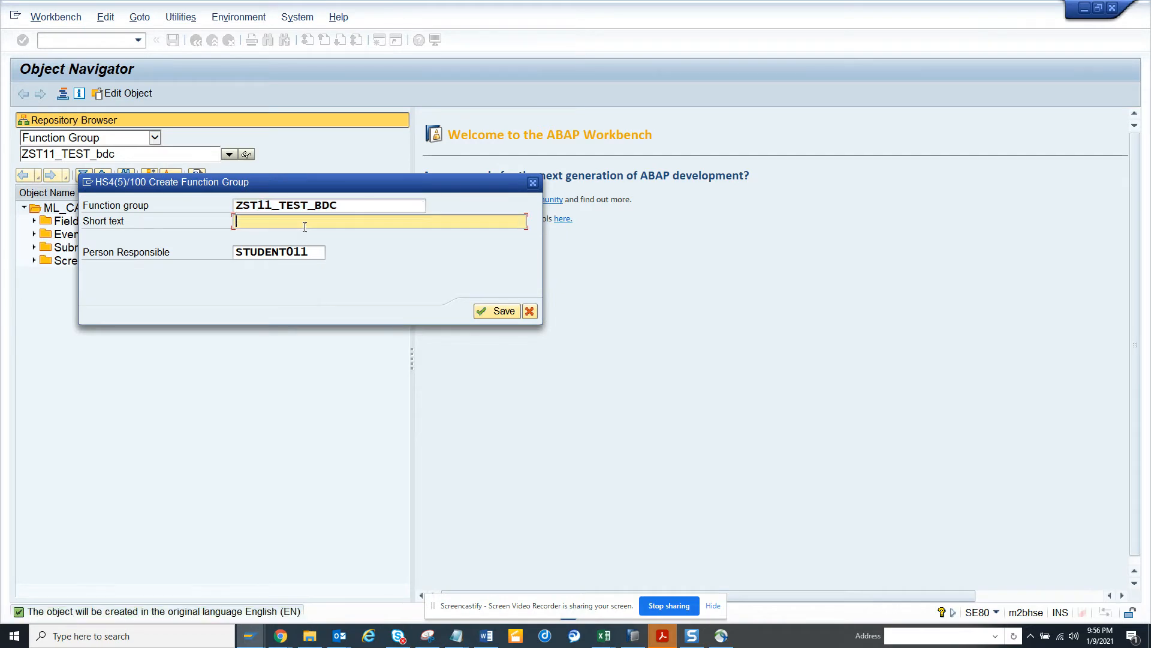
{"action": "type", "text": "BDC SE"}
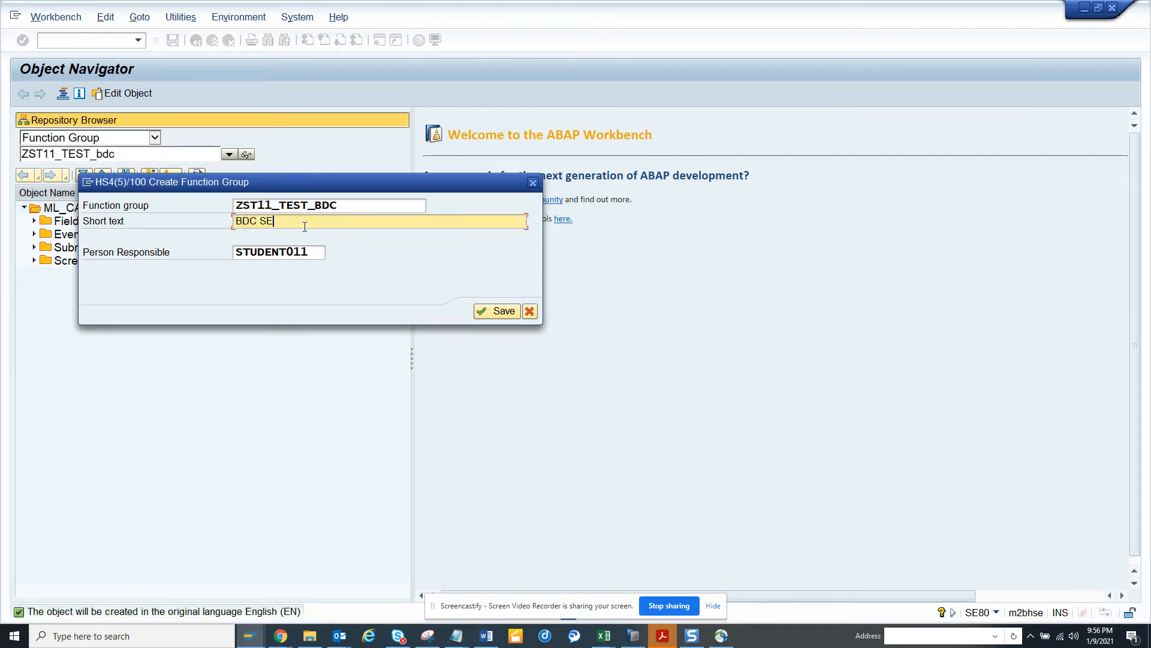
{"action": "type", "text": "ssion M"}
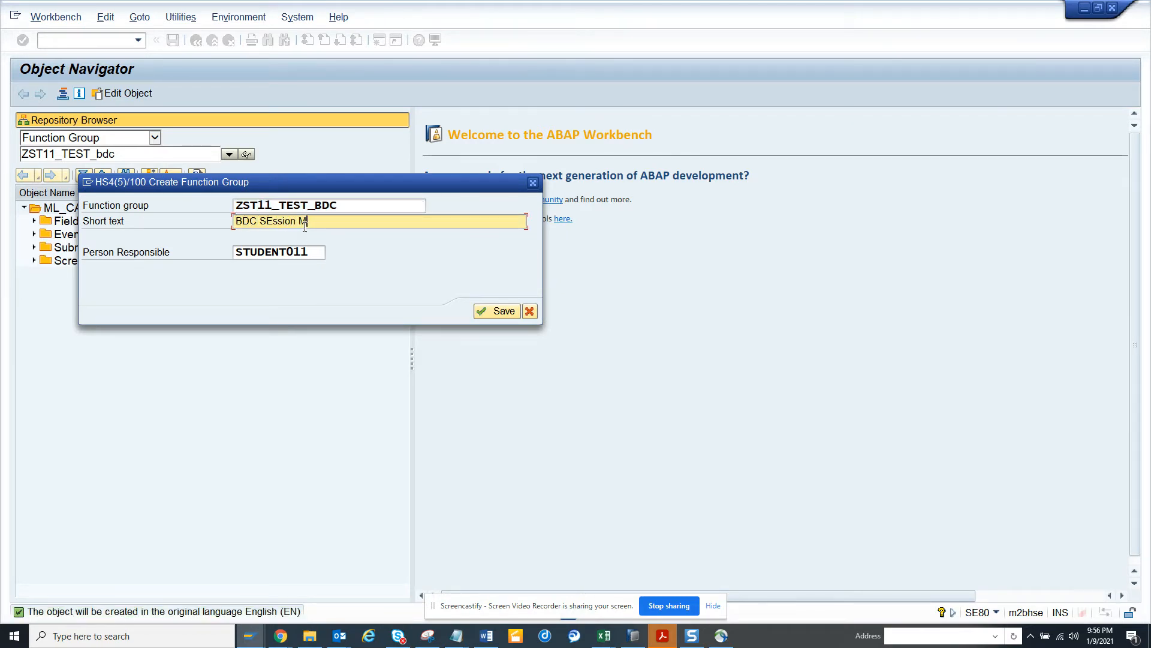
{"action": "type", "text": "M02"}
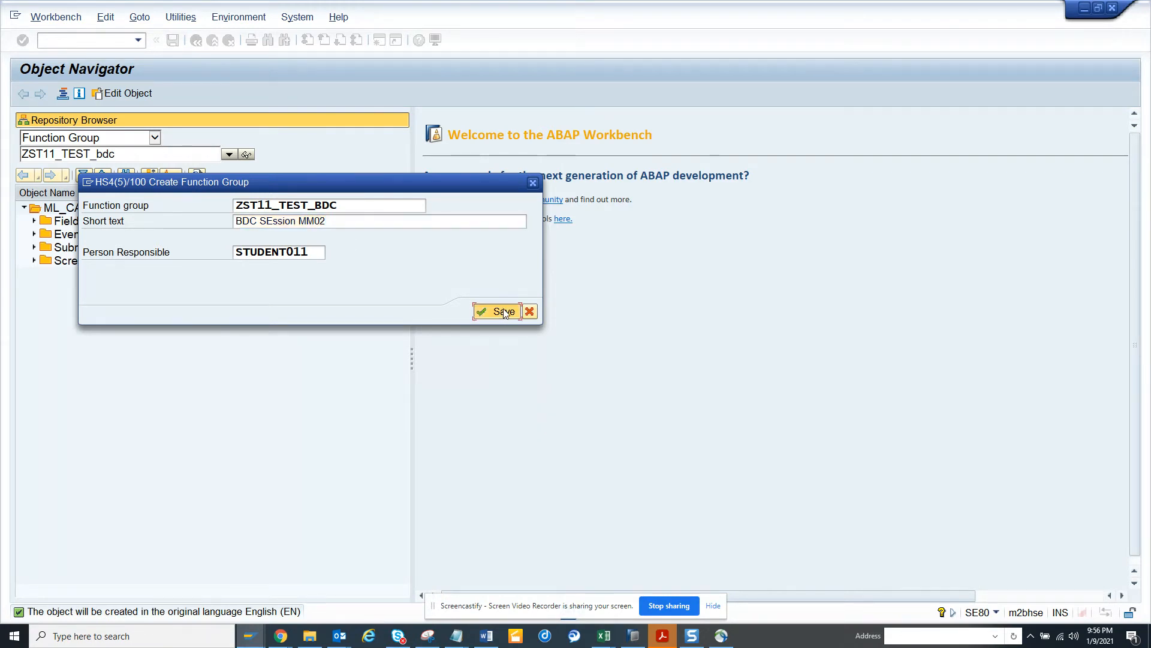
{"action": "left_click", "coordinate": [497, 311]}
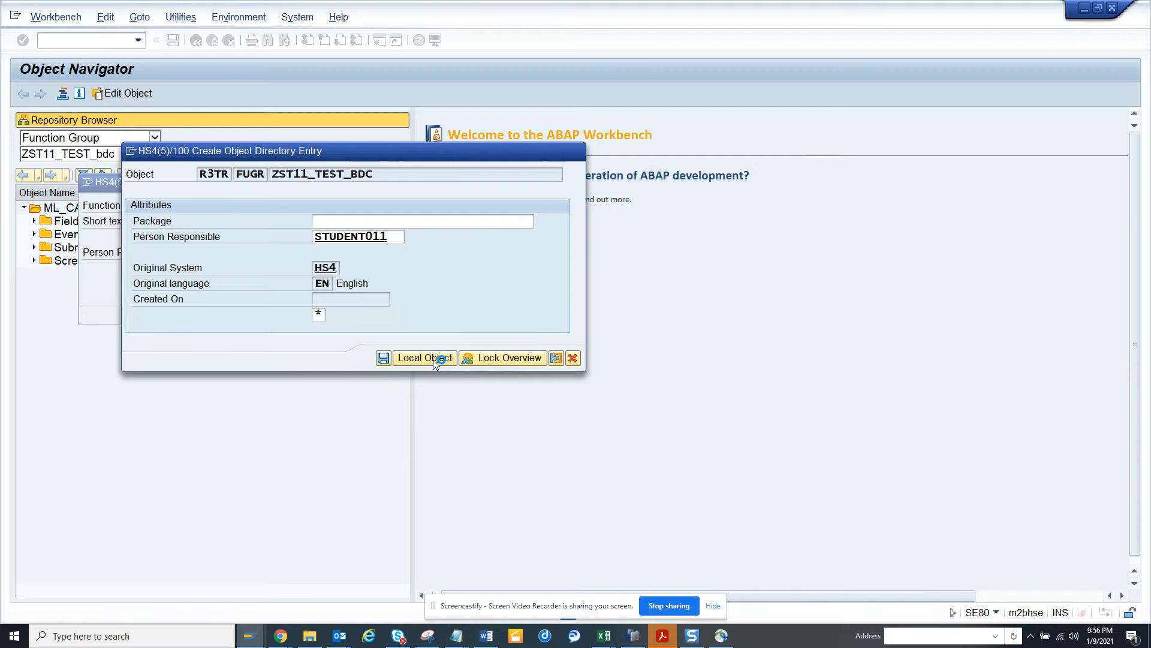
{"action": "left_click", "coordinate": [423, 358]}
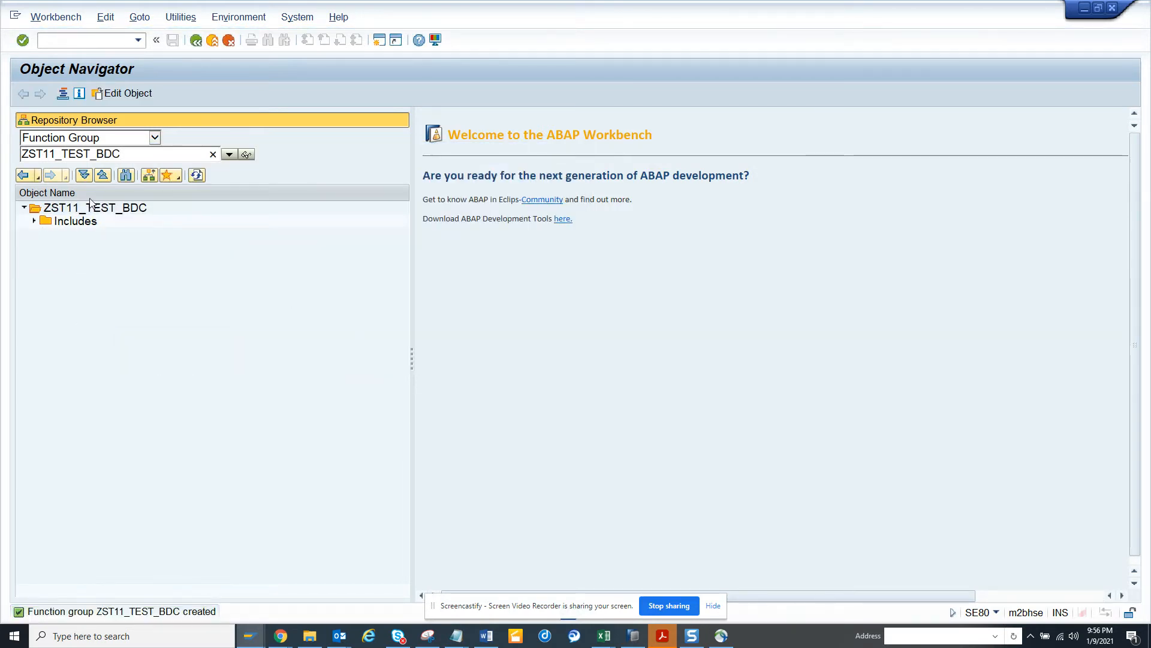
{"action": "left_click", "coordinate": [94, 207]}
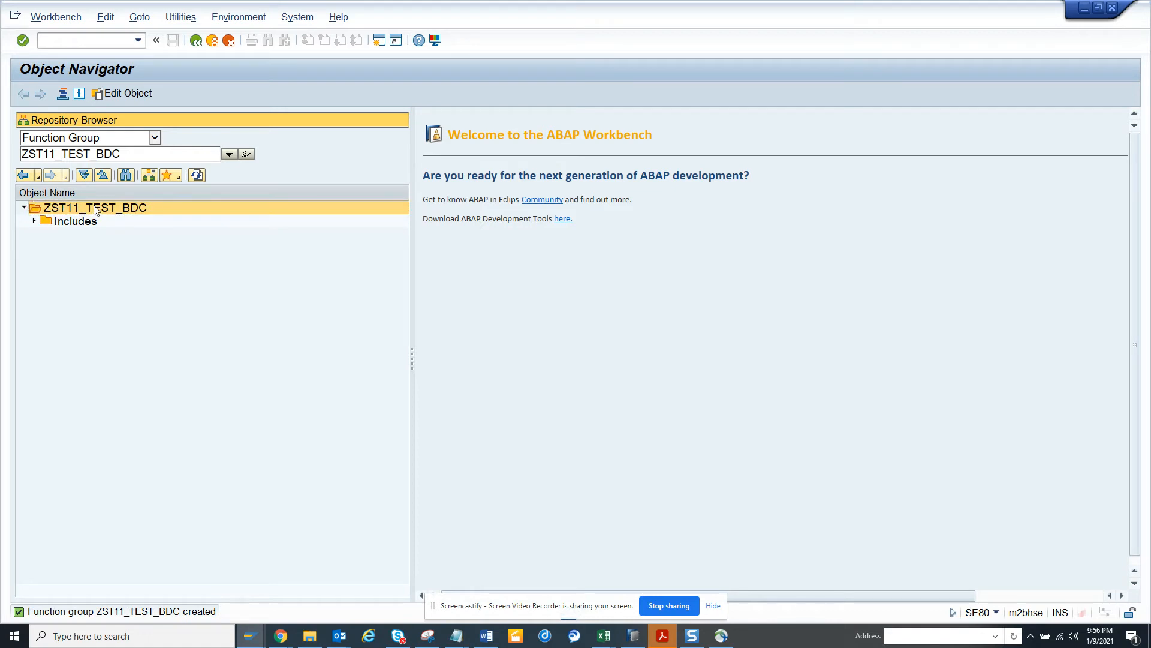
Activate function group ZST11_TEST_BDC, confirming its inactive objects
{"action": "right_click", "coordinate": [94, 207]}
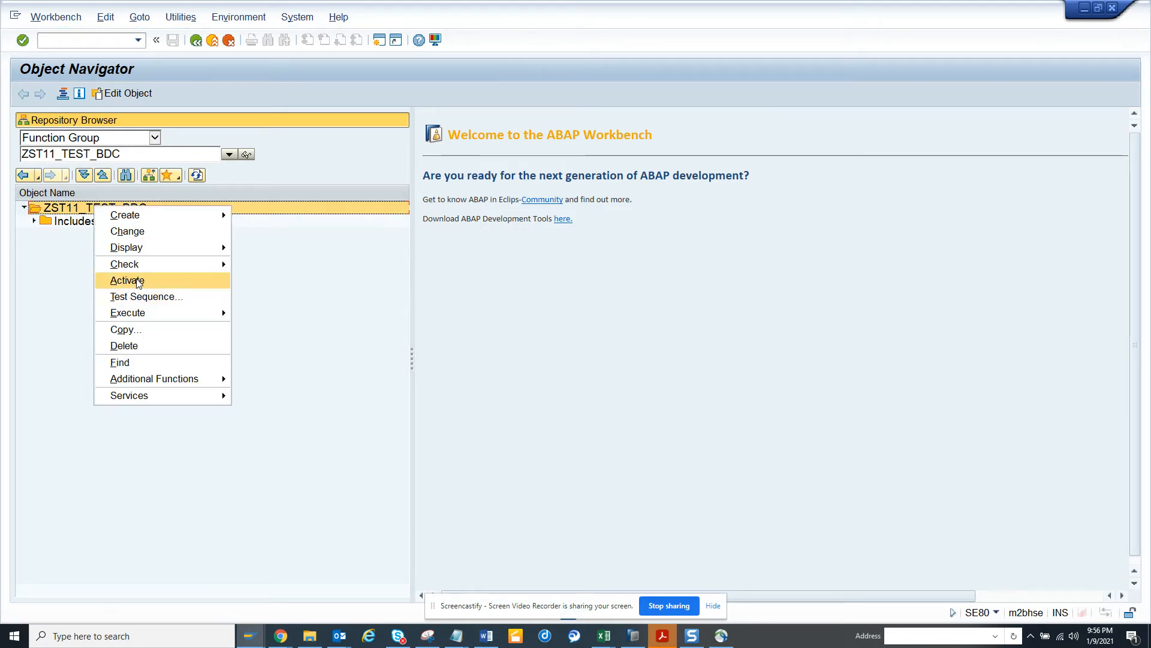
{"action": "left_click", "coordinate": [126, 280]}
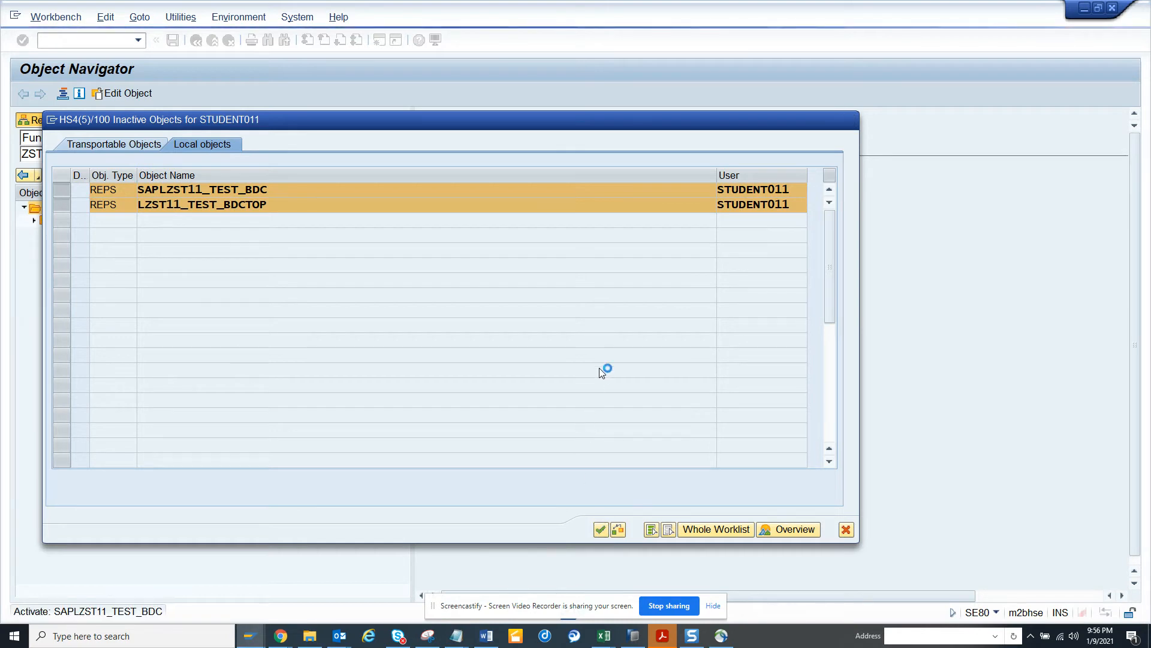
{"action": "left_click", "coordinate": [601, 529]}
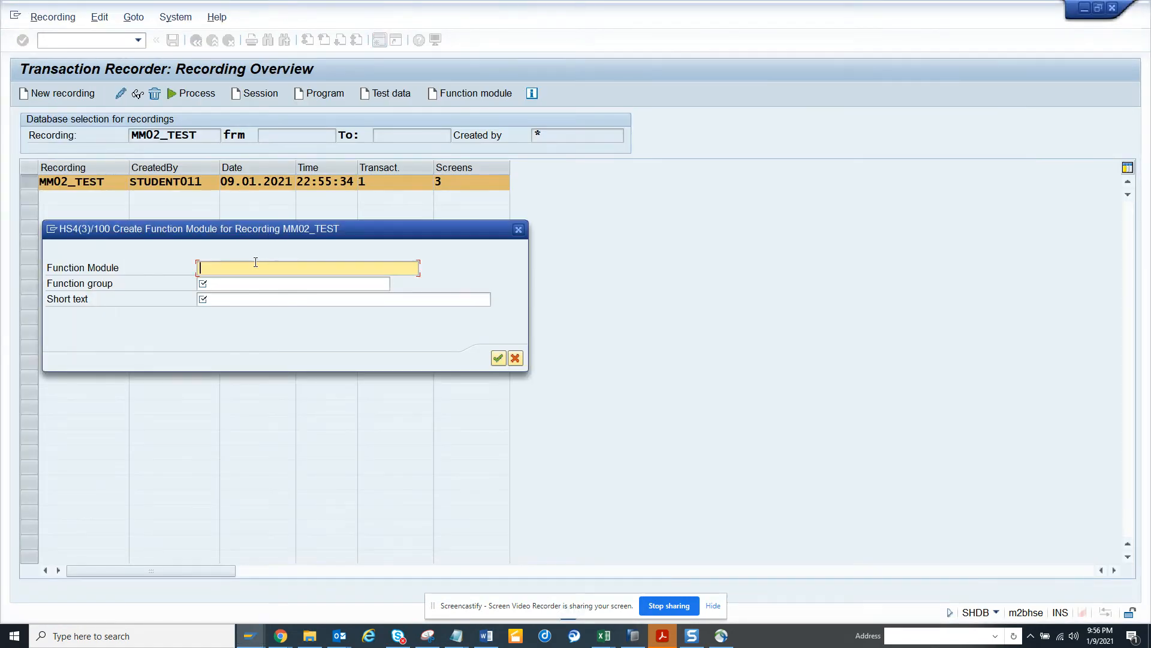
Generate function module ZST11_TEST_BDC in group ZST11_TEST_BDC, short text 'BDC Session for MM02'
{"action": "type", "text": "ZST11_TEST_BDC"}
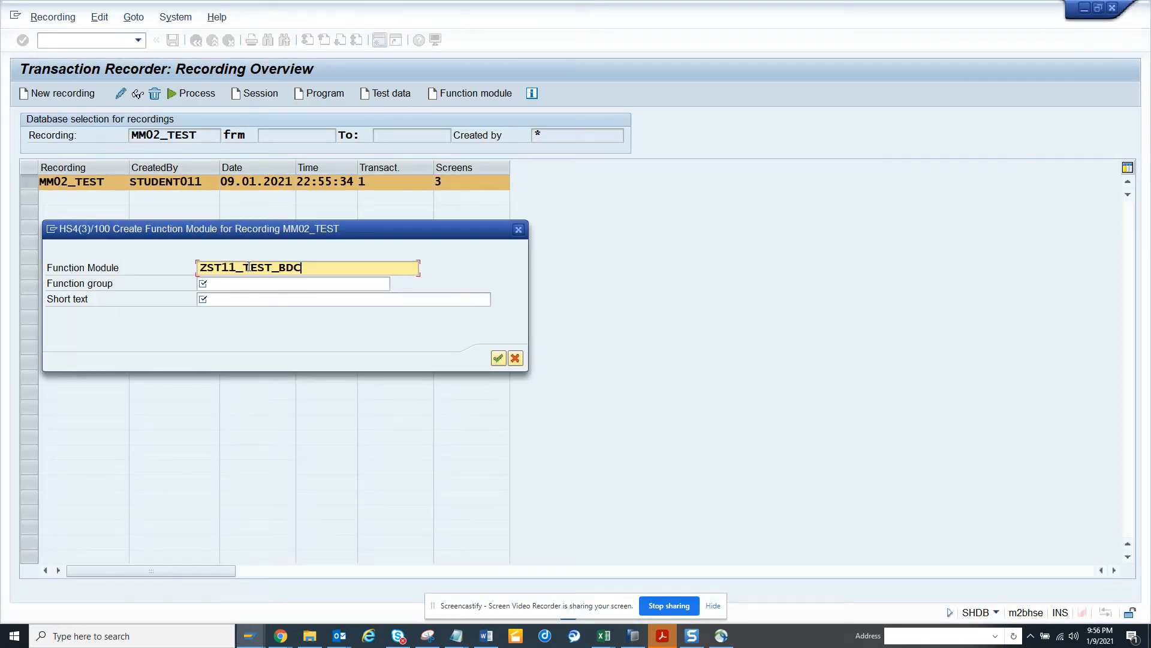
{"action": "left_click", "coordinate": [294, 283]}
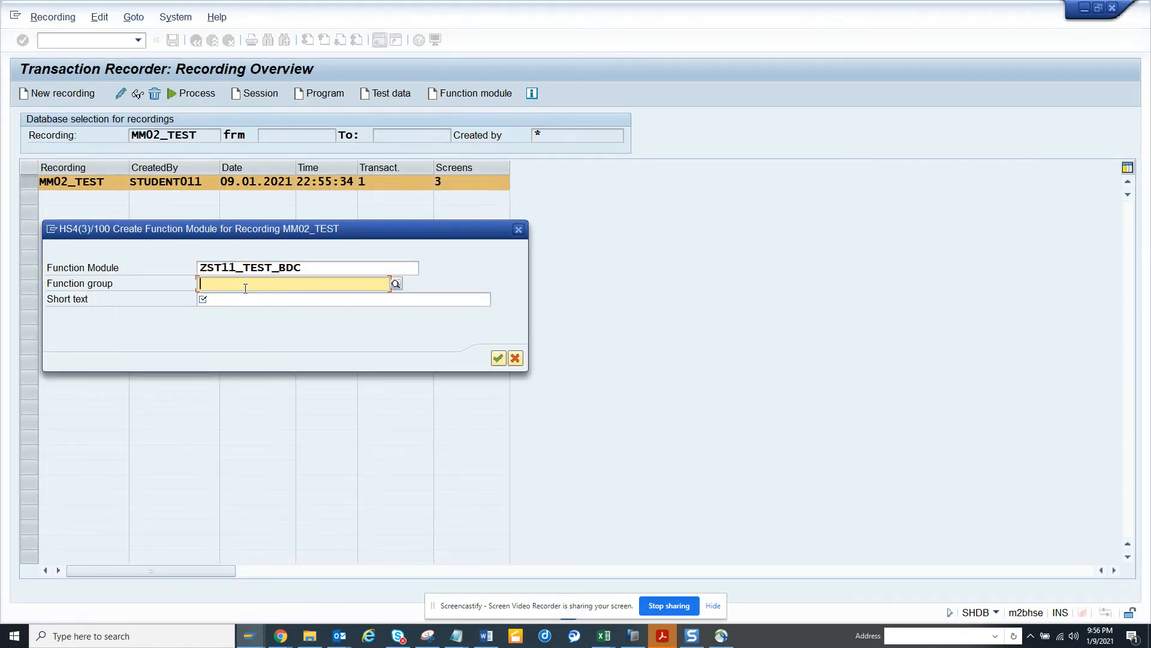
{"action": "type", "text": "ZST11_TEST_BDC"}
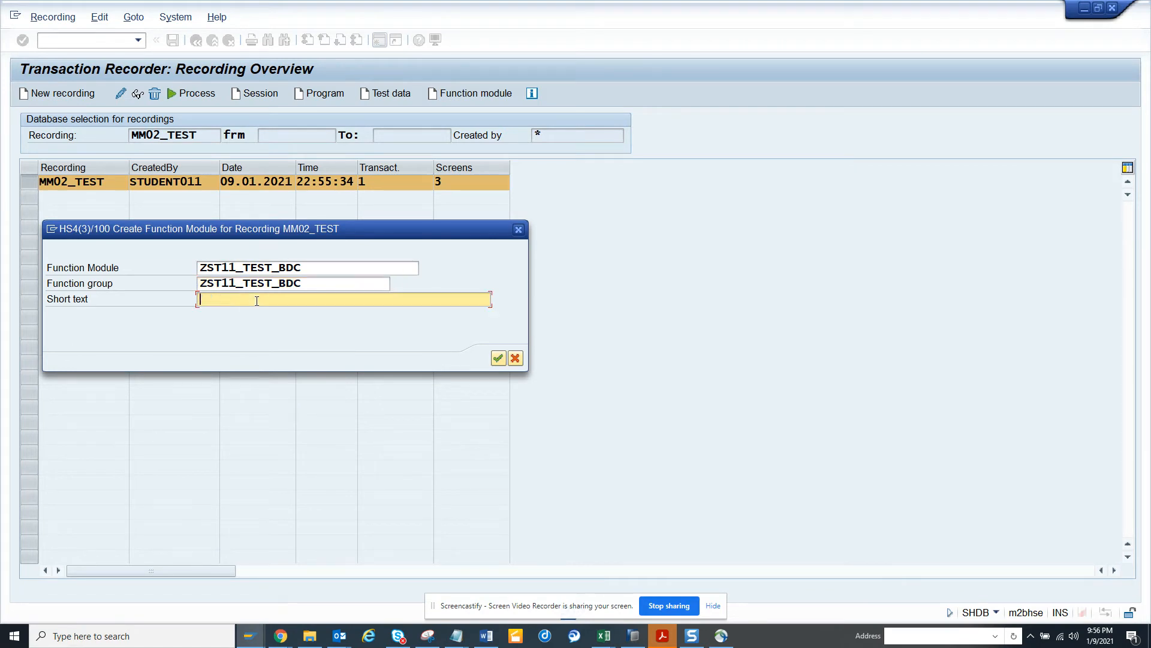
{"action": "type", "text": "BDC"}
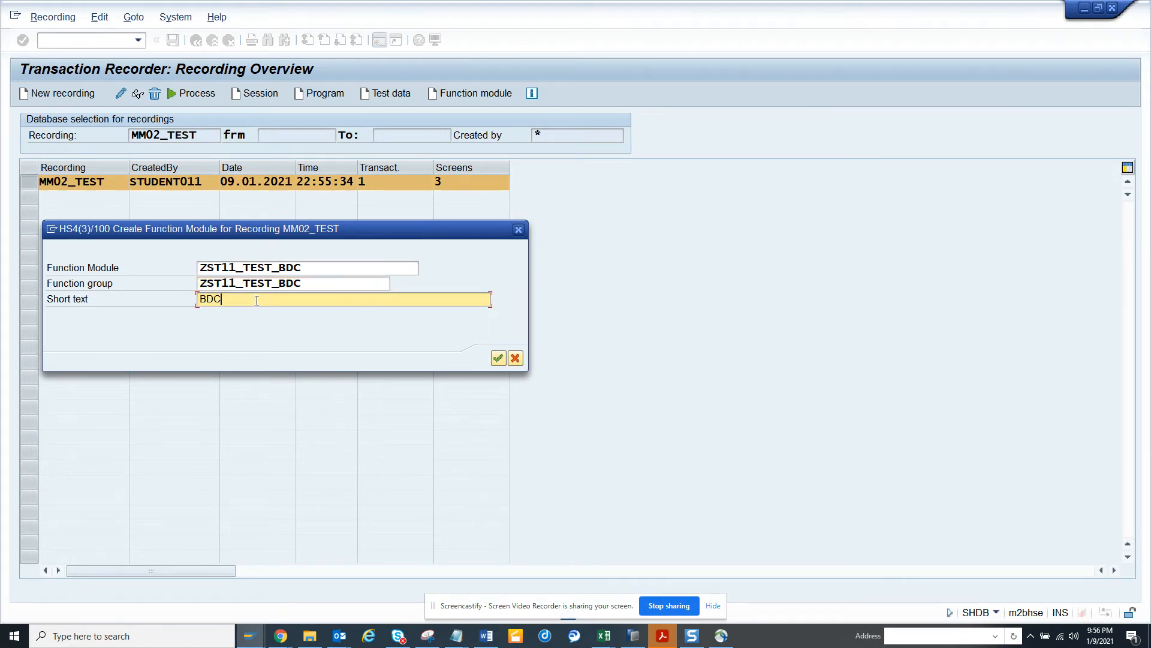
{"action": "type", "text": "Session"}
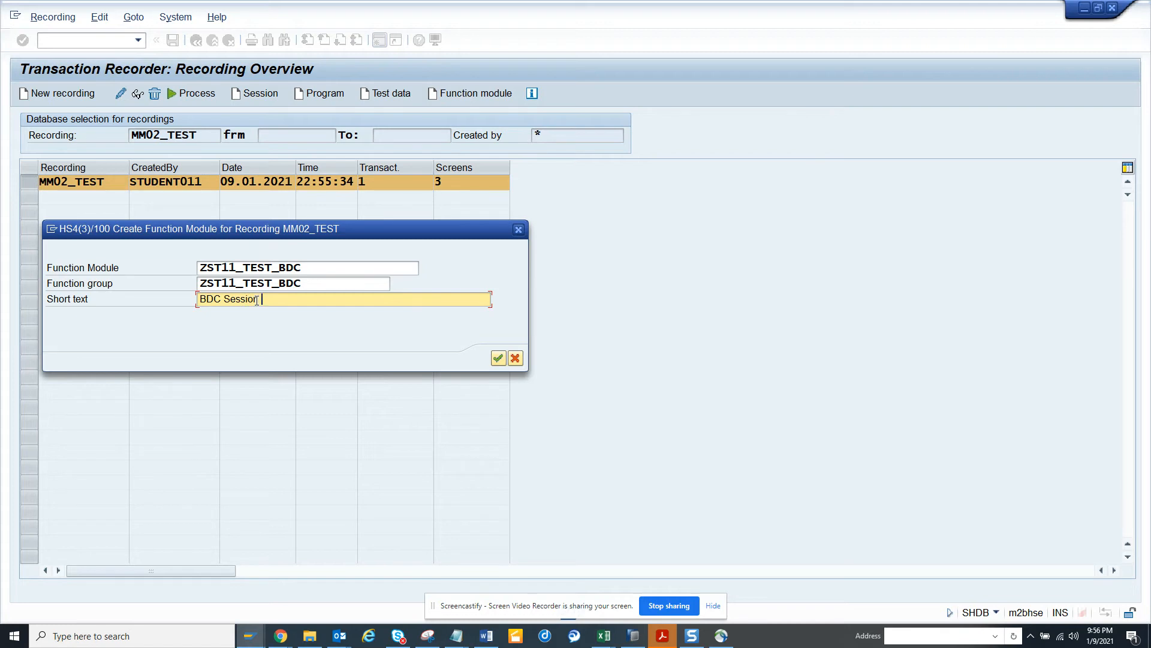
{"action": "type", "text": "for MM02"}
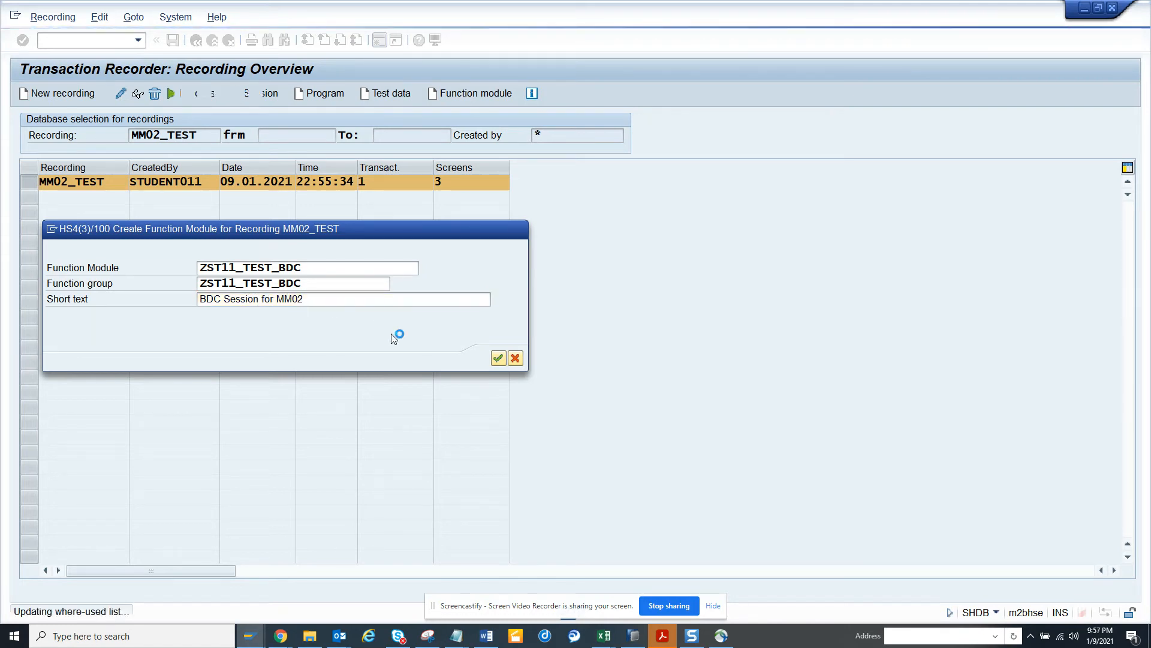
{"action": "left_click", "coordinate": [497, 358]}
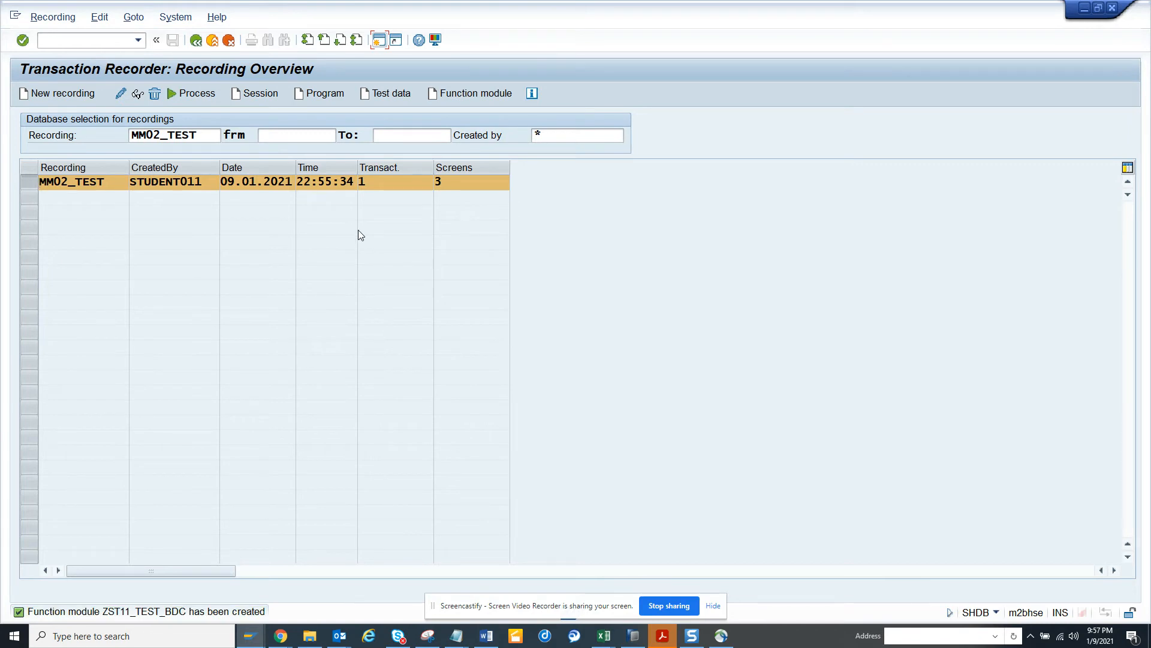
{"action": "mouse_move", "coordinate": [274, 304]}
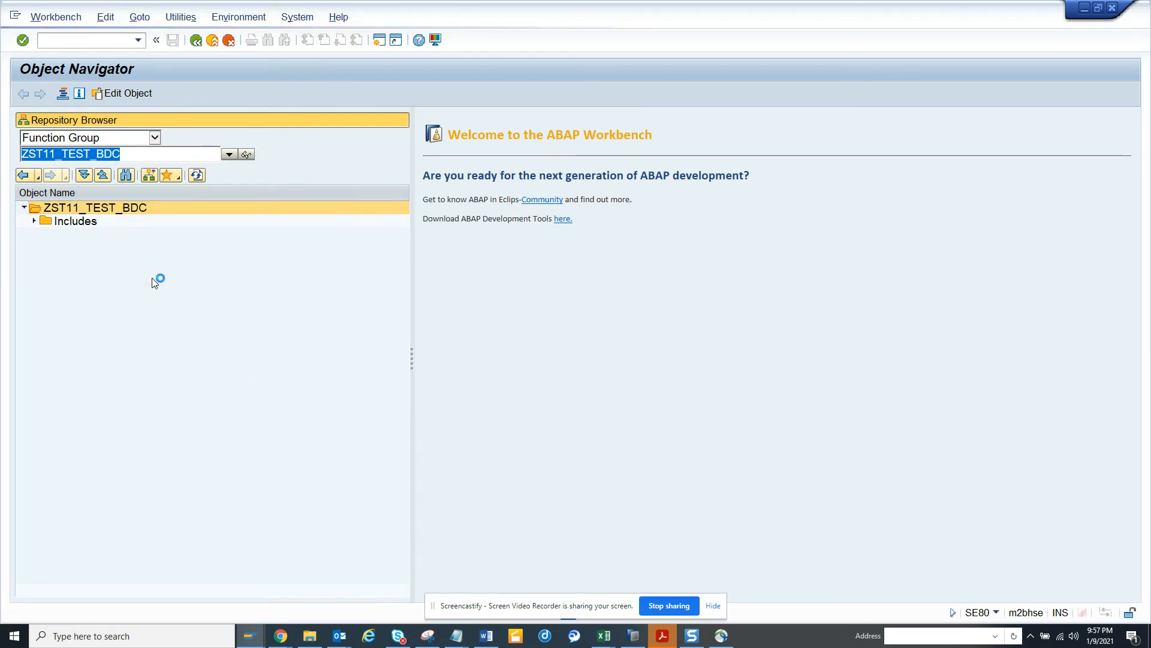
Open function module ZST11_TEST_BDC from the refreshed function group's Function Modules folder
{"action": "left_click", "coordinate": [24, 209]}
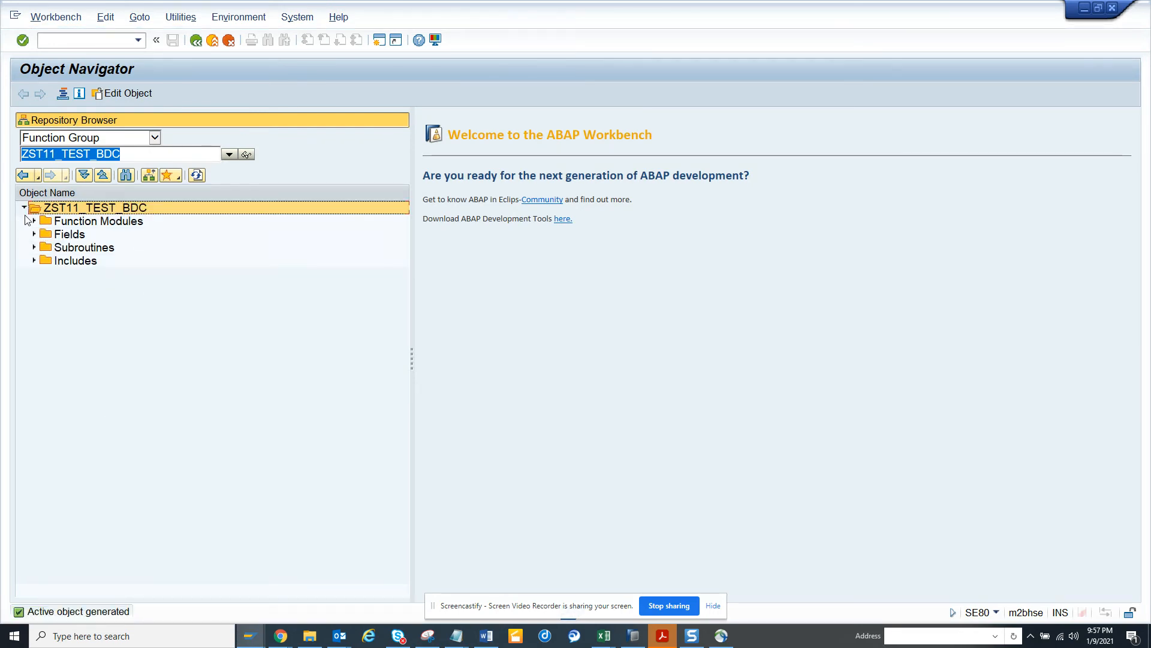
{"action": "left_click", "coordinate": [34, 220]}
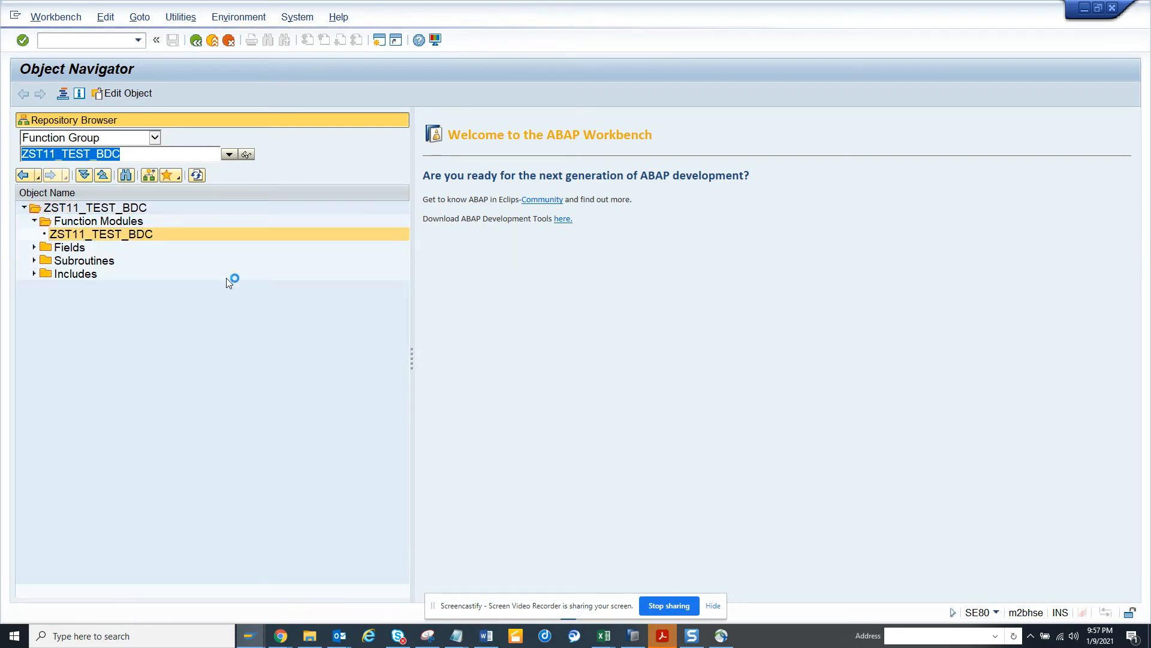
{"action": "double_click", "coordinate": [101, 234]}
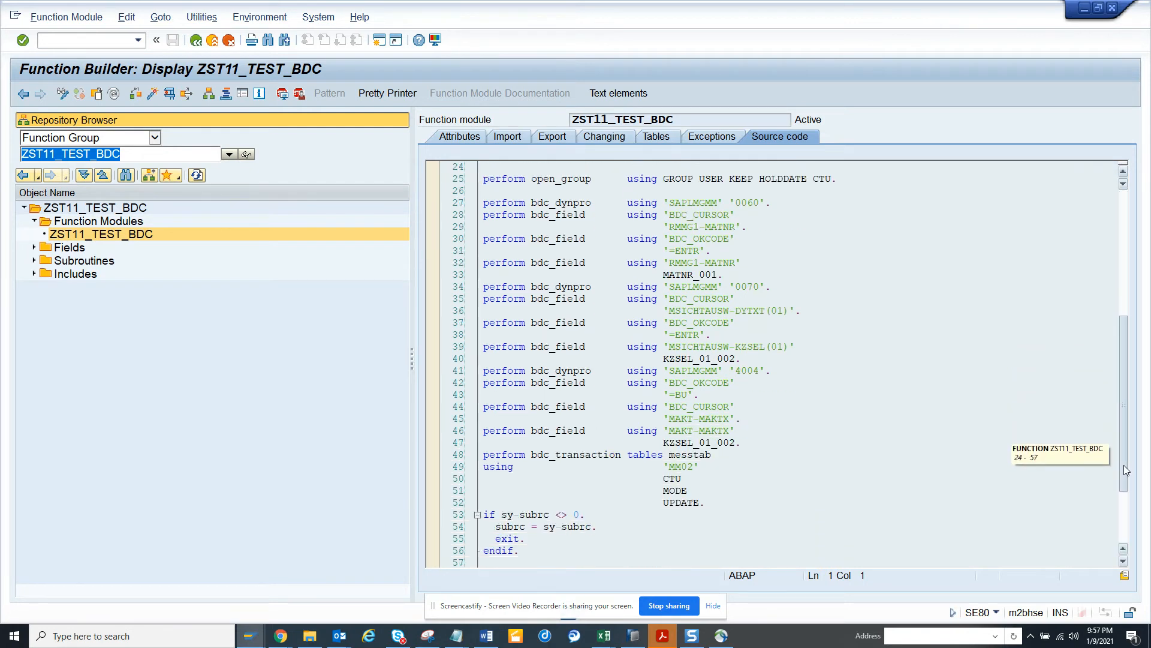
Scroll through the ZST11_TEST_BDC source, back to the top, and start a test run
{"action": "scroll", "scroll_direction": "down", "scroll_amount": 3}
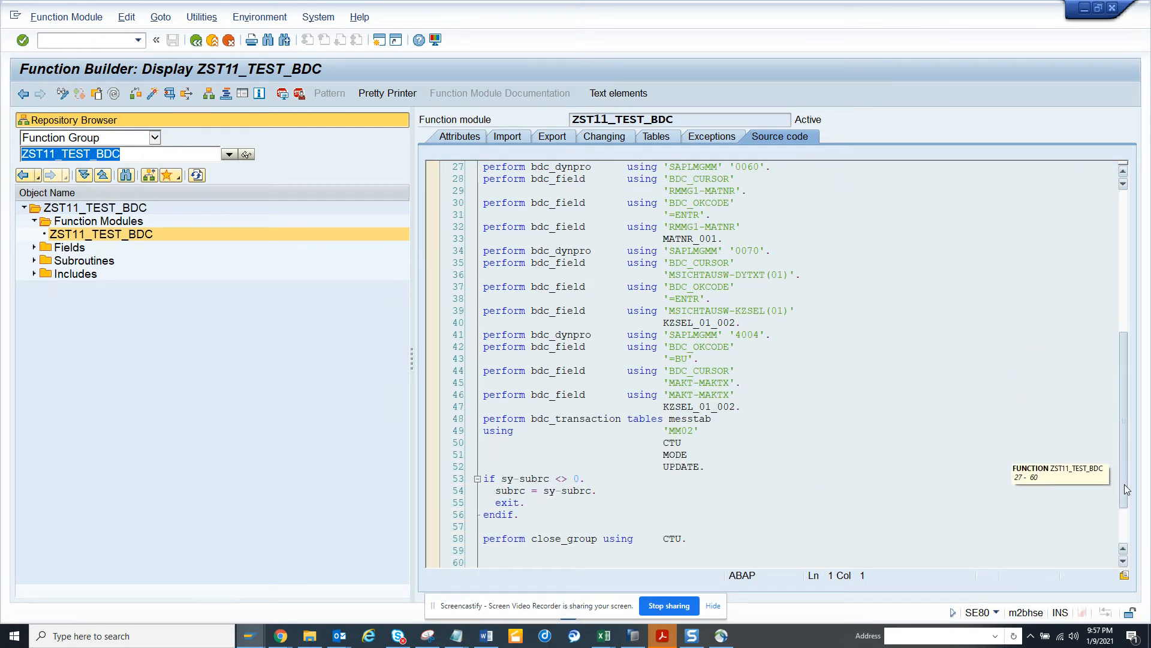
{"action": "scroll", "scroll_direction": "up", "scroll_amount": 3}
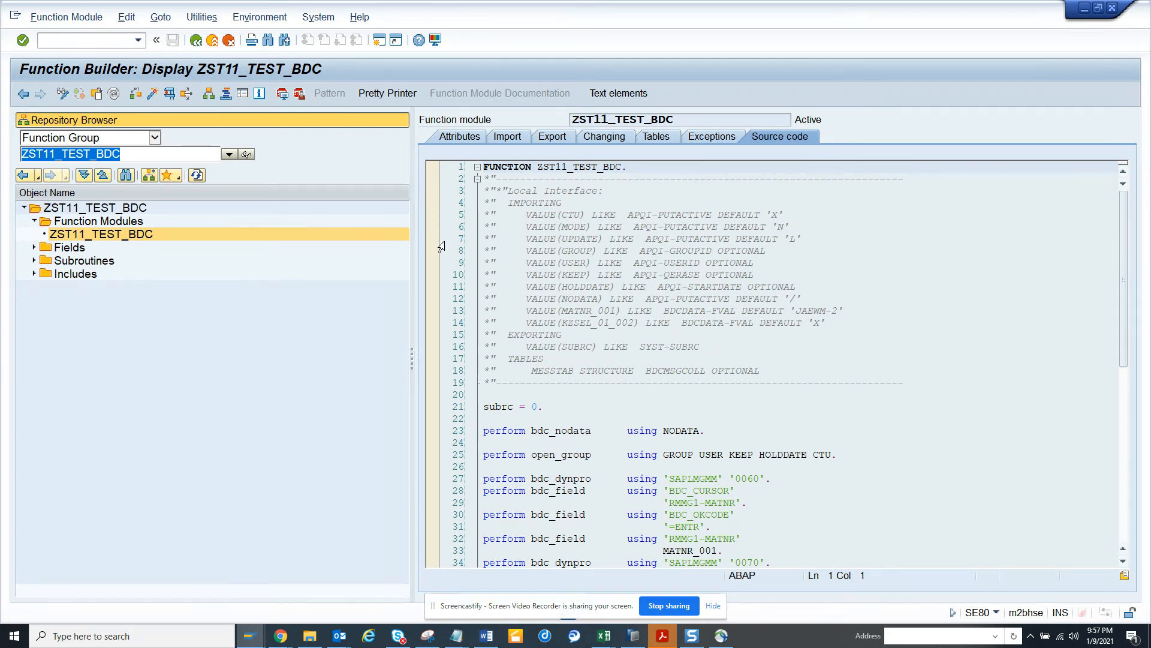
{"action": "mouse_move", "coordinate": [169, 95]}
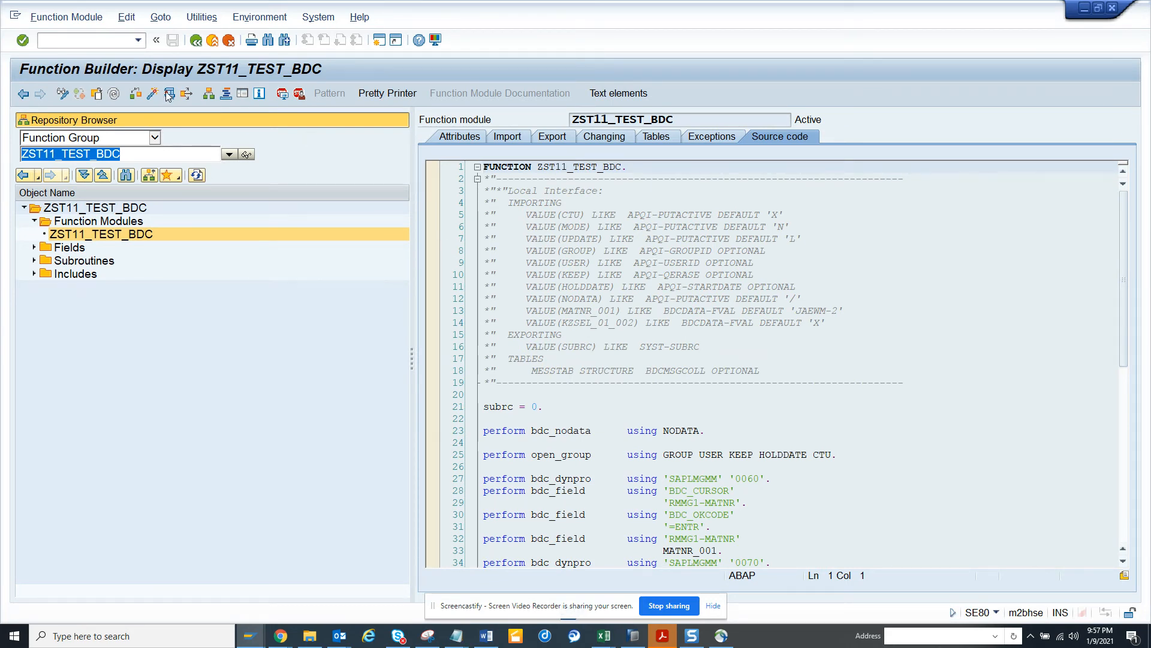
{"action": "mouse_move", "coordinate": [170, 94]}
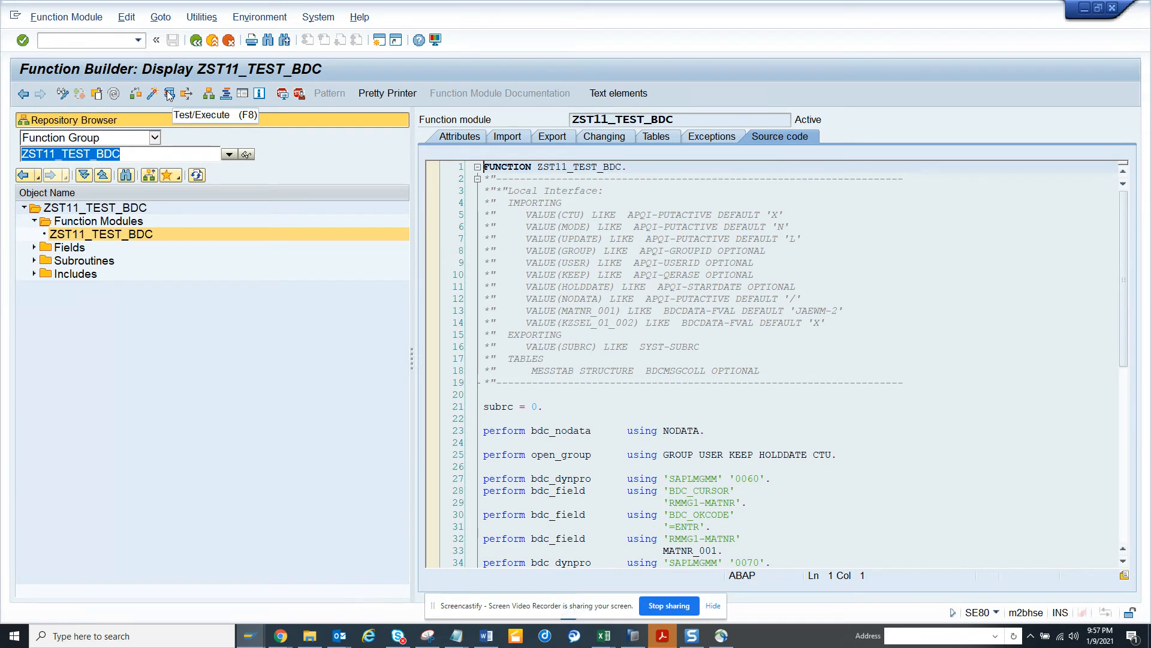
{"action": "left_click", "coordinate": [169, 93]}
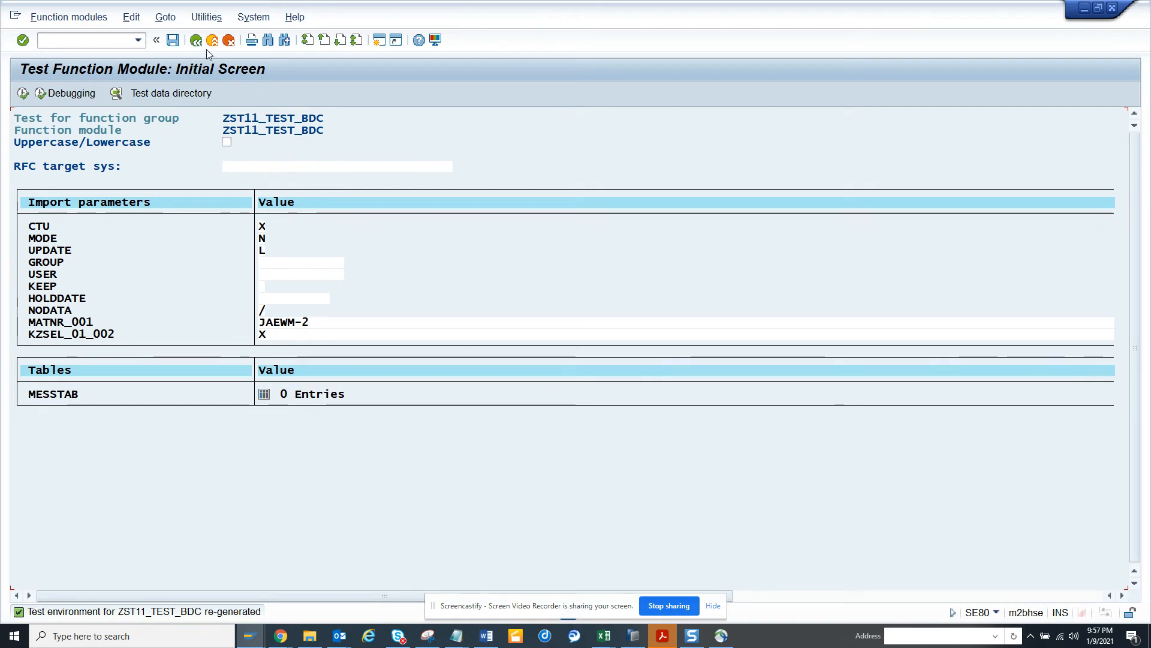
Leave the ZST11_TEST_BDC test screen to return to the MM02_TEST recorder overview
{"action": "left_click", "coordinate": [196, 39]}
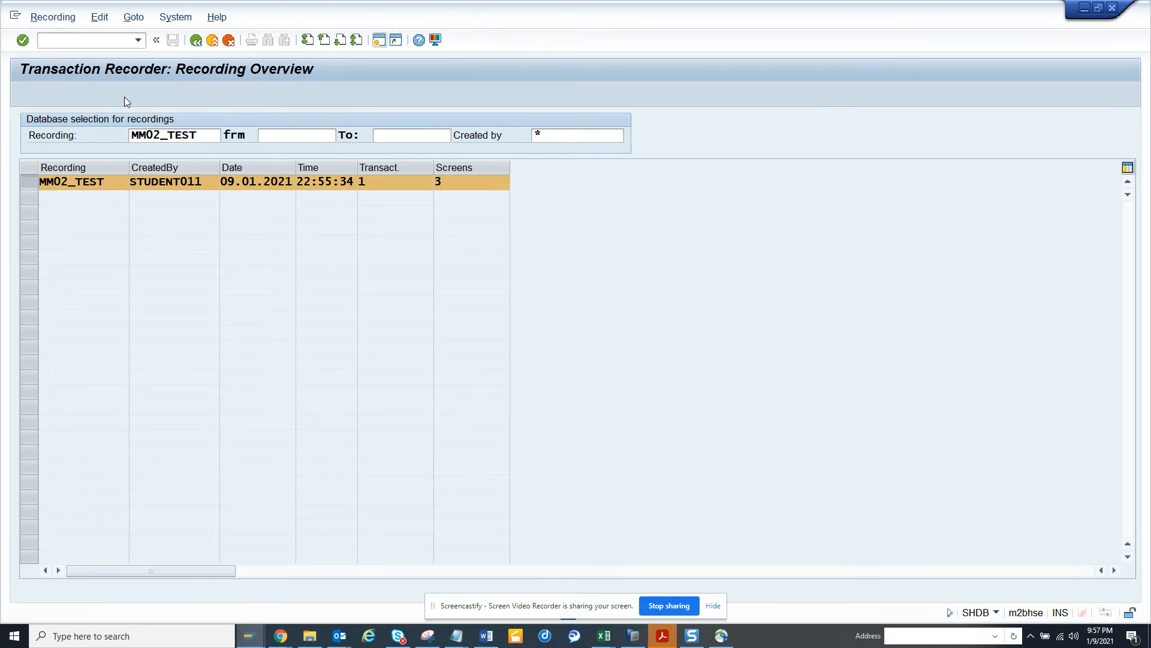
Change MM02_TEST's MAKT-MAKTX value from EWM Product-25 to EWM Product-26 and save
{"action": "double_click", "coordinate": [71, 181]}
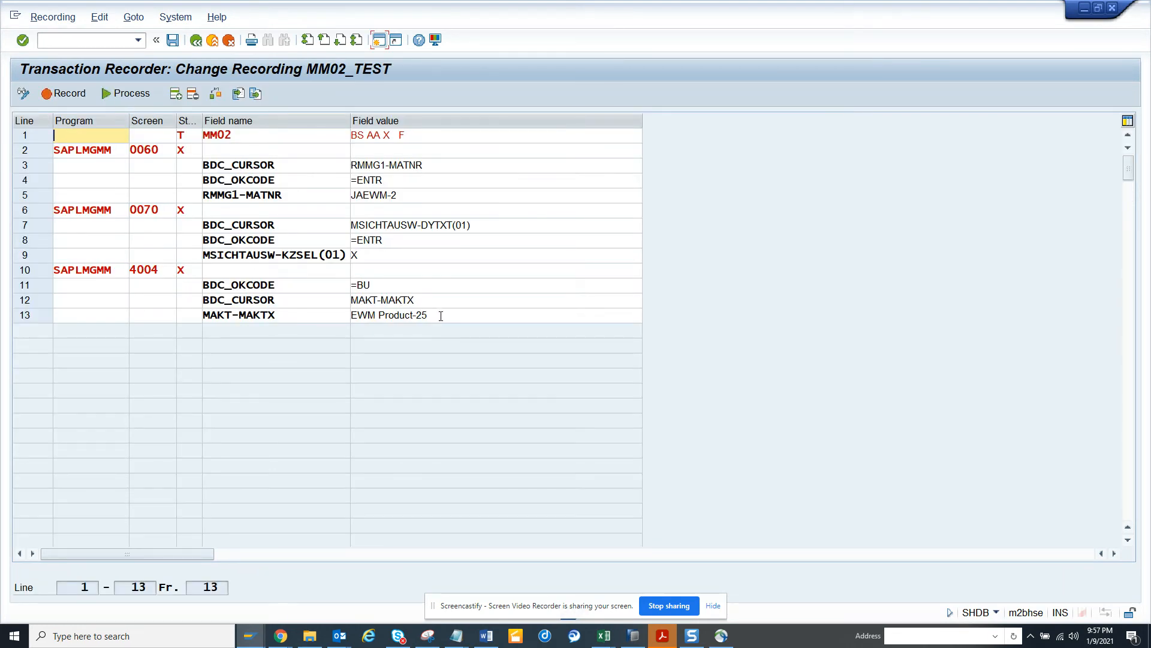
{"action": "left_click", "coordinate": [389, 314]}
{"action": "type", "text": "6"}
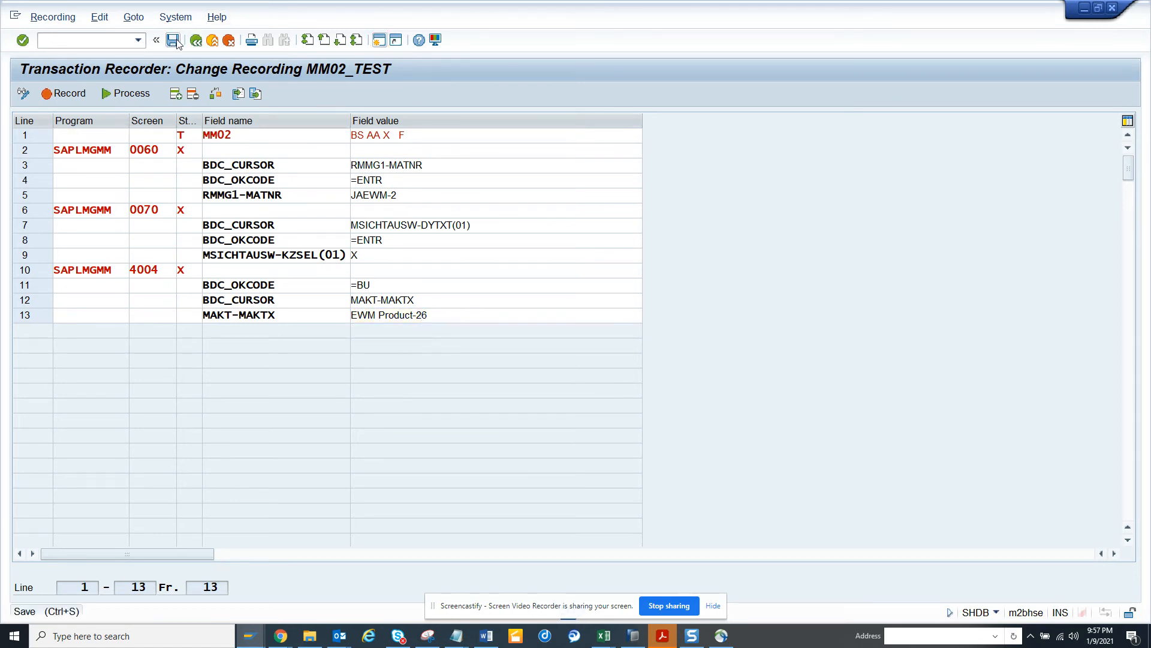
{"action": "left_click", "coordinate": [174, 40]}
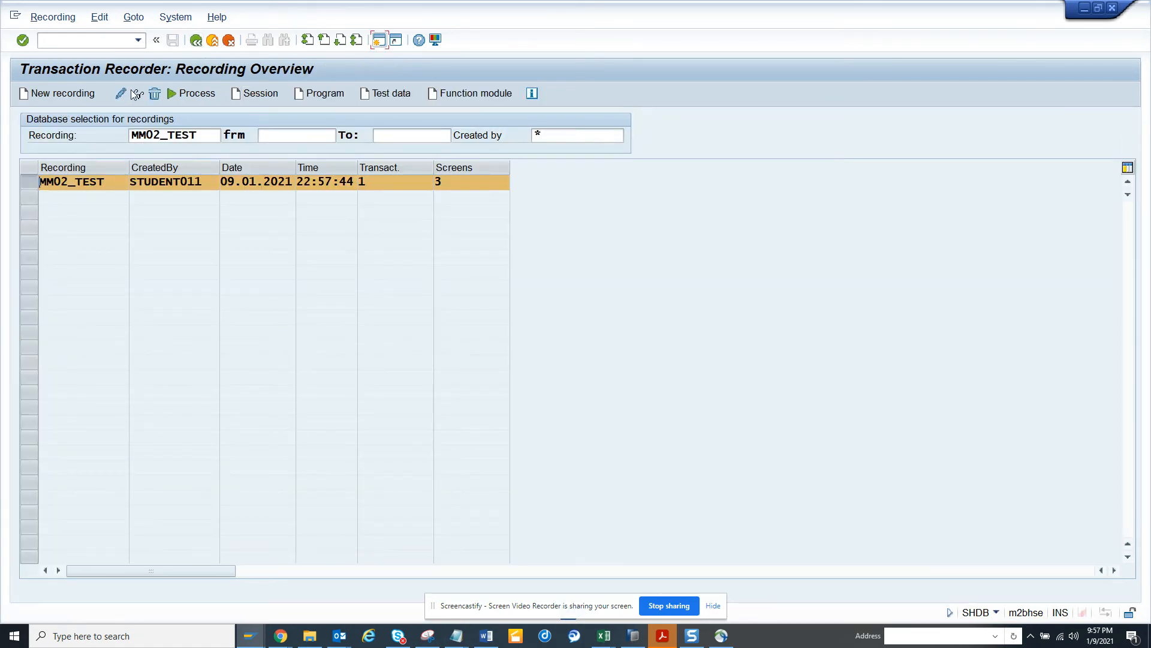
{"action": "mouse_move", "coordinate": [183, 99]}
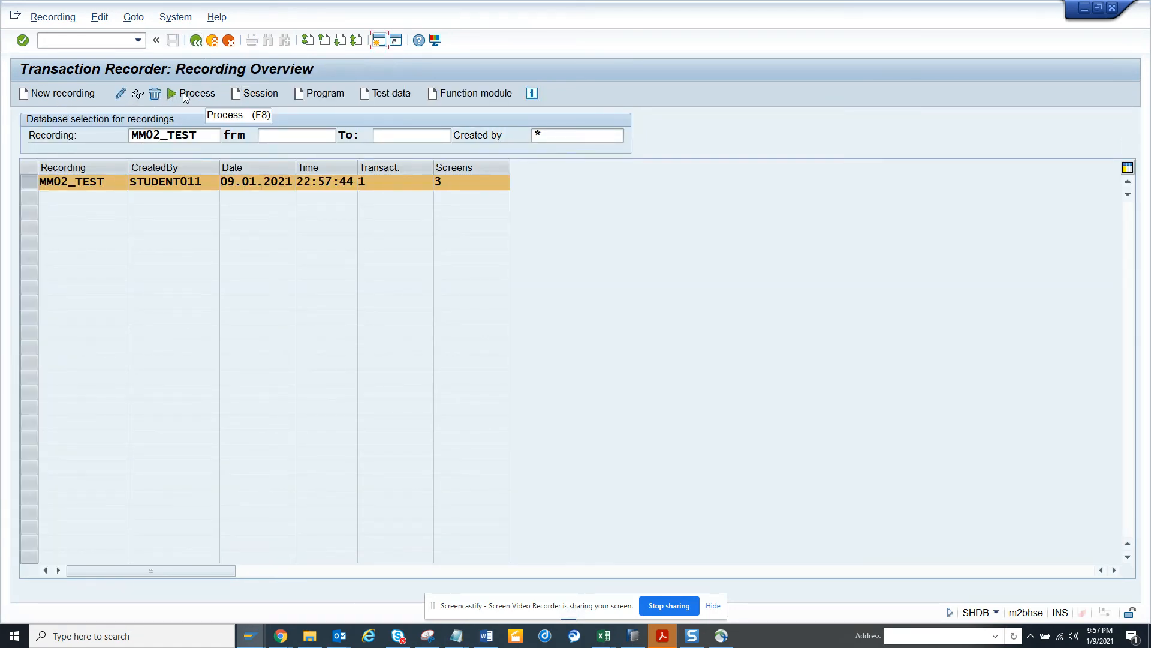
Start replaying recording MM02_TEST and switch to the playback window
{"action": "left_click", "coordinate": [196, 94]}
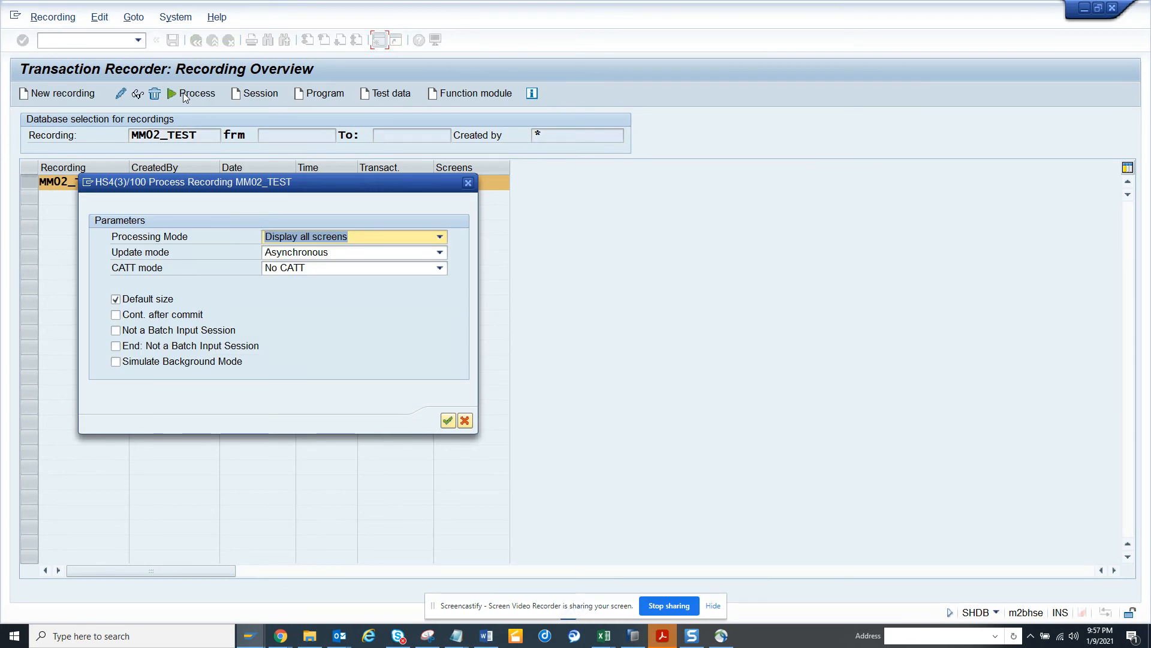
{"action": "key", "text": "alt+tab"}
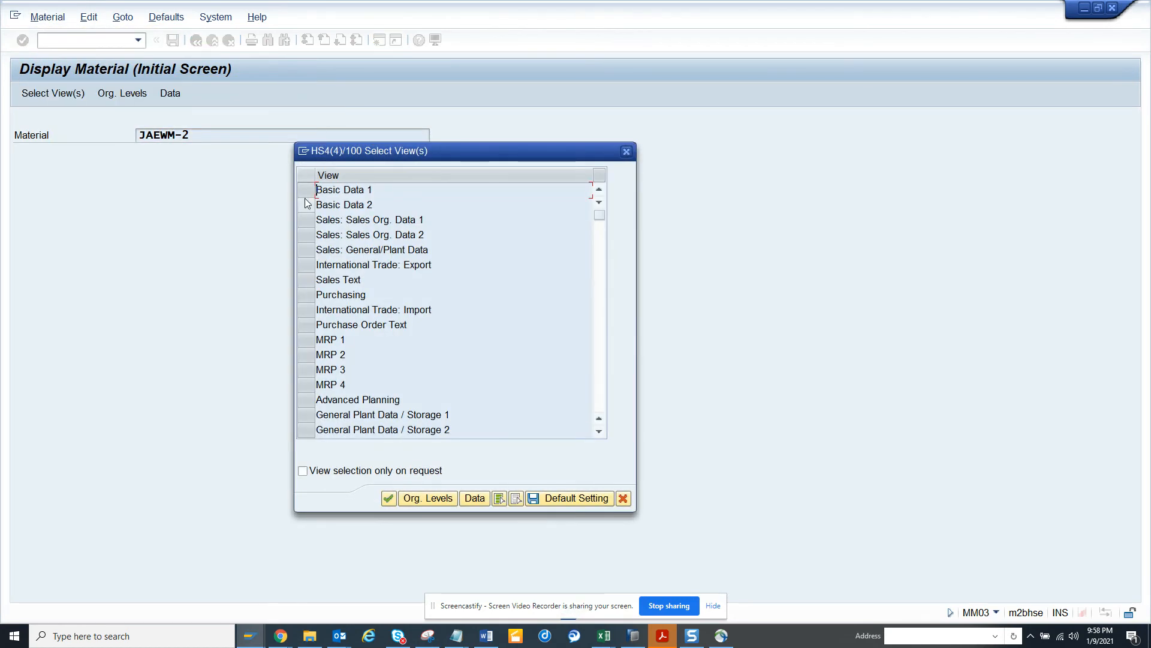
Open JAEWM-2's Basic Data view, then return to the Transaction Recorder window
{"action": "left_click", "coordinate": [388, 497]}
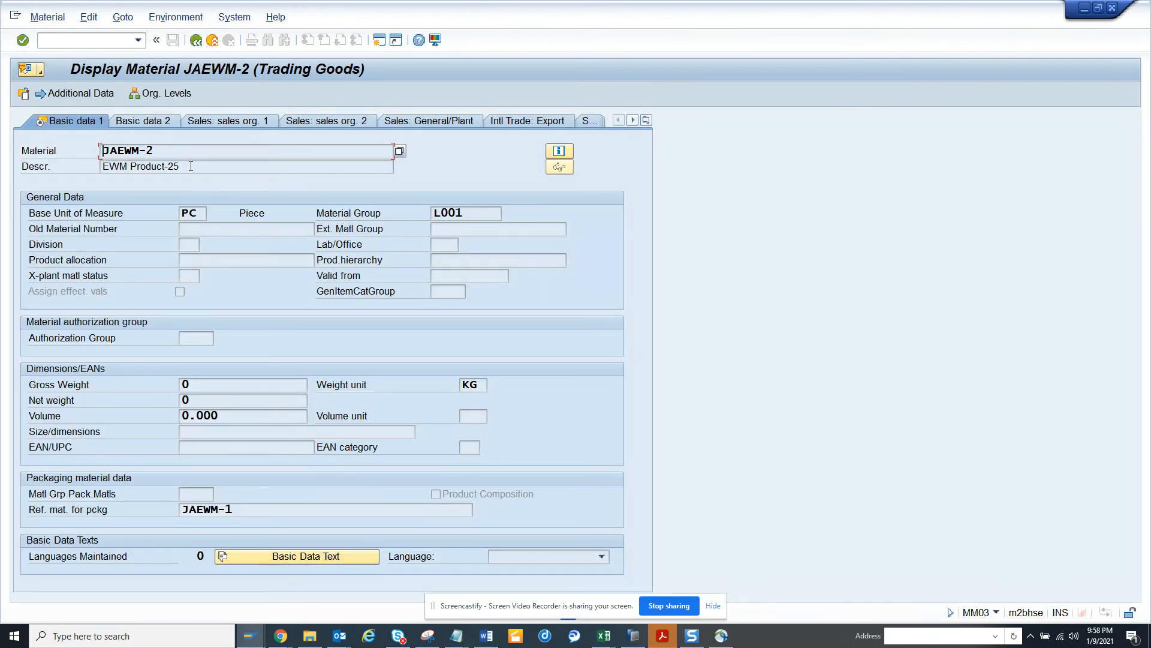
{"action": "key", "text": "Alt+Tab"}
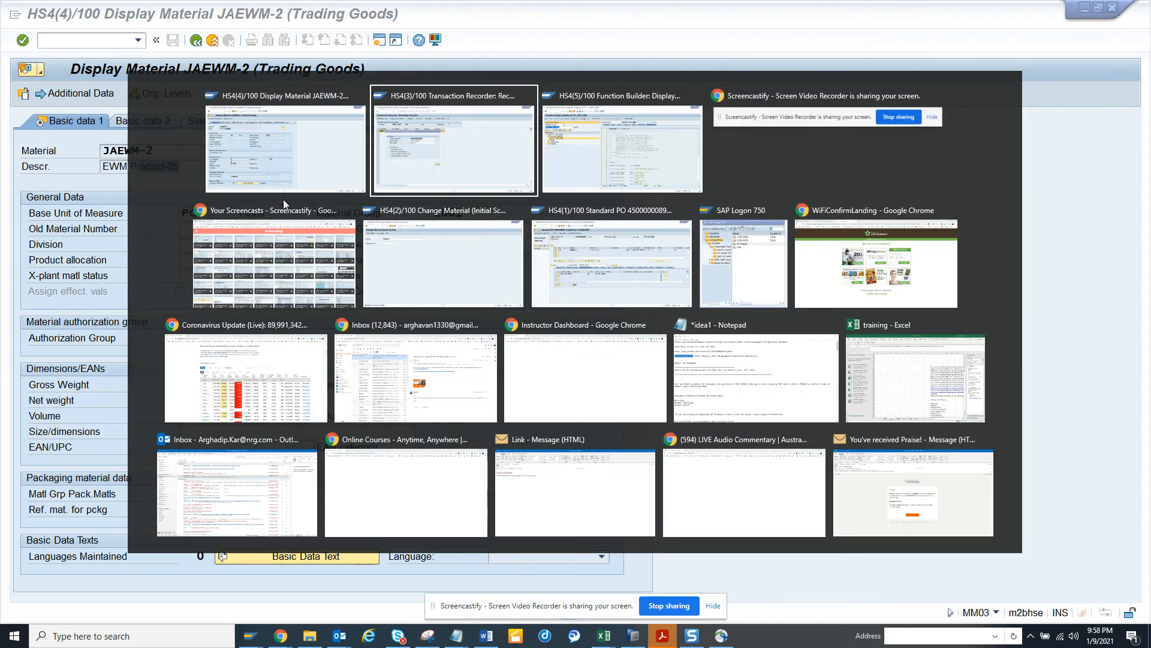
{"action": "left_click", "coordinate": [454, 140]}
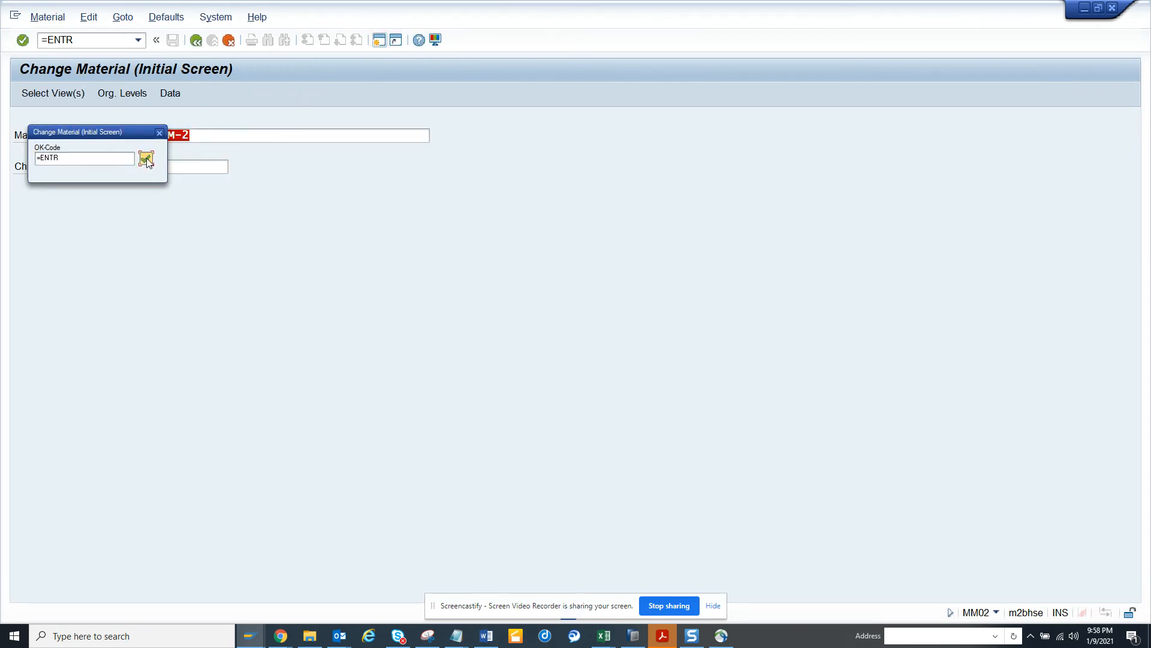
Confirm the replayed =ENTR screens and post JAEWM-2's new description EWM Product-26
{"action": "left_click", "coordinate": [146, 158]}
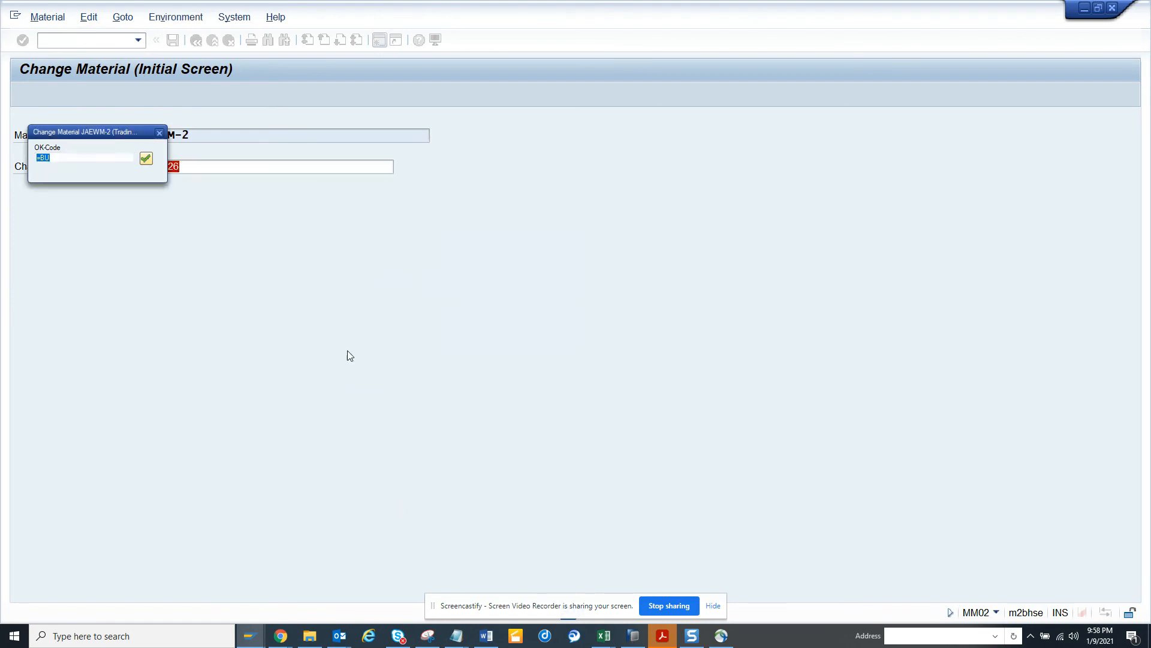
{"action": "left_click", "coordinate": [145, 158]}
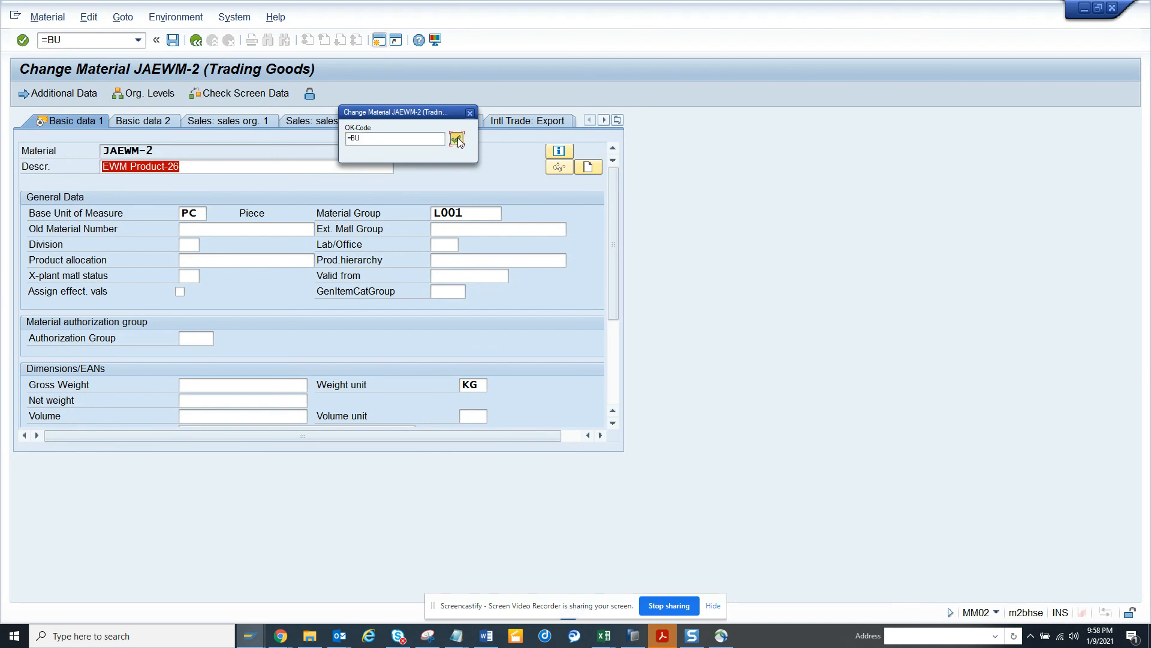
{"action": "left_click", "coordinate": [457, 138]}
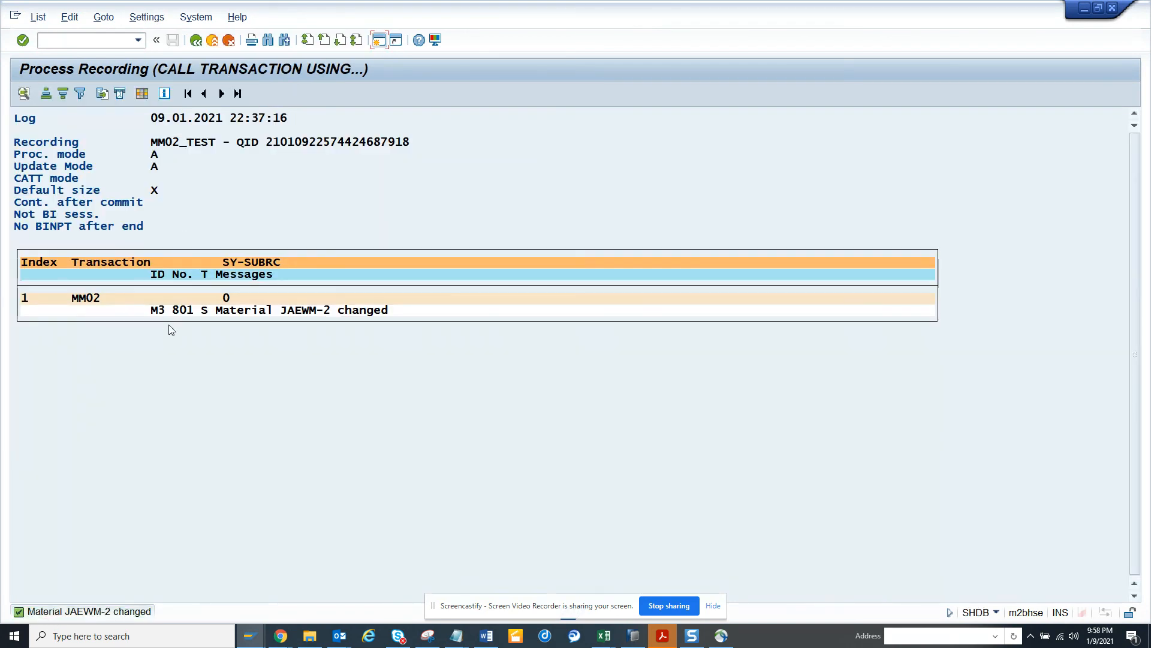
{"action": "mouse_move", "coordinate": [238, 461]}
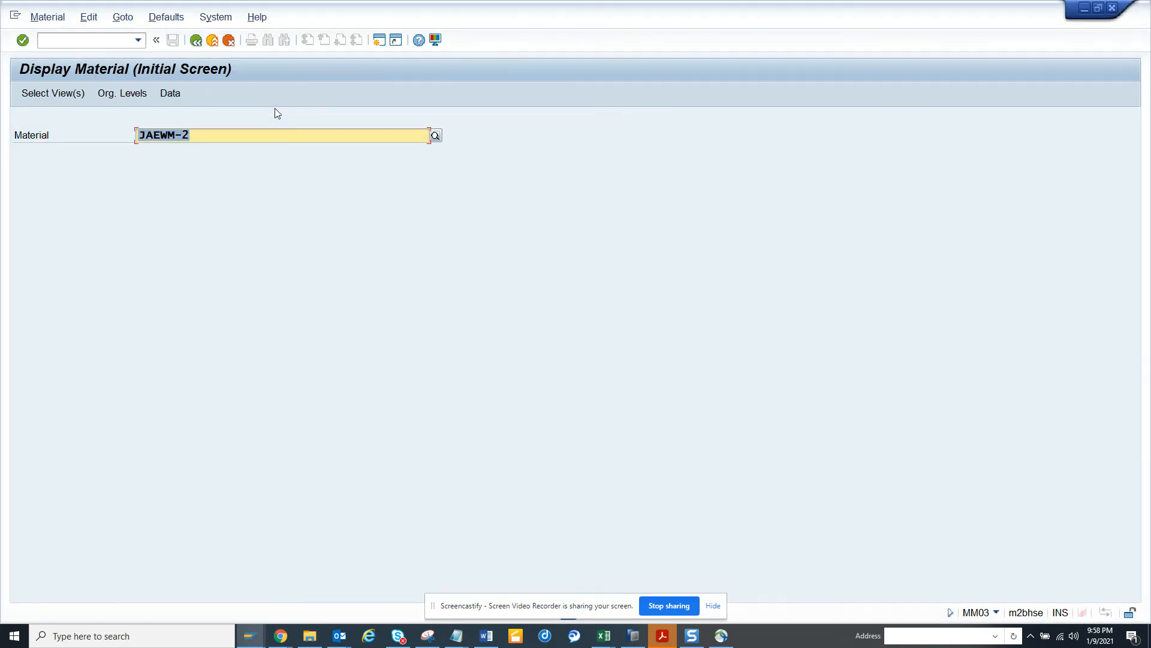
Reopen material JAEWM-2's view selection and choose the Basic Data view for display
{"action": "left_click", "coordinate": [52, 93]}
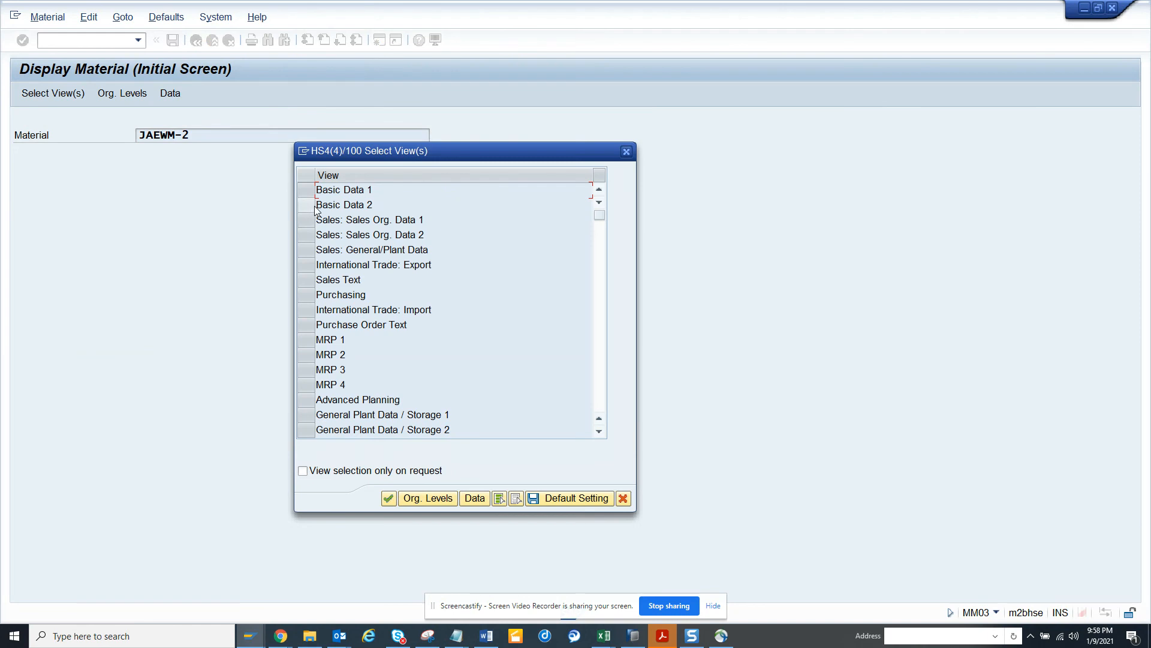
{"action": "left_click", "coordinate": [389, 498]}
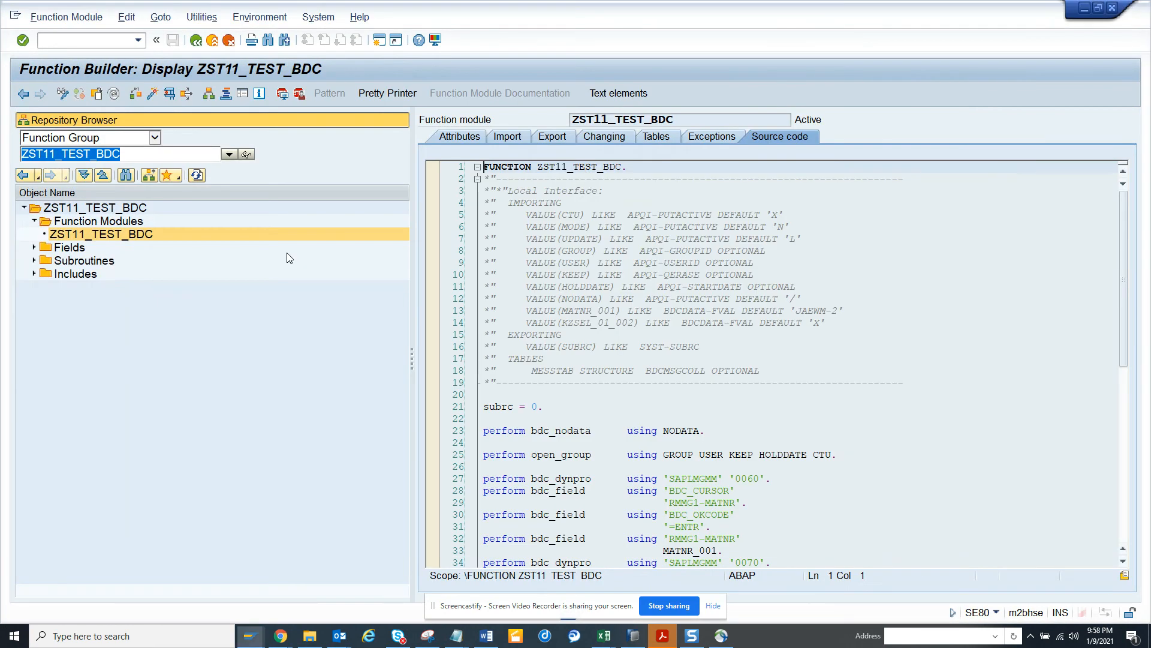
Bring the processing log reporting JAEWM-2 changed with return code 0 to the front
{"action": "key", "text": "alt+tab"}
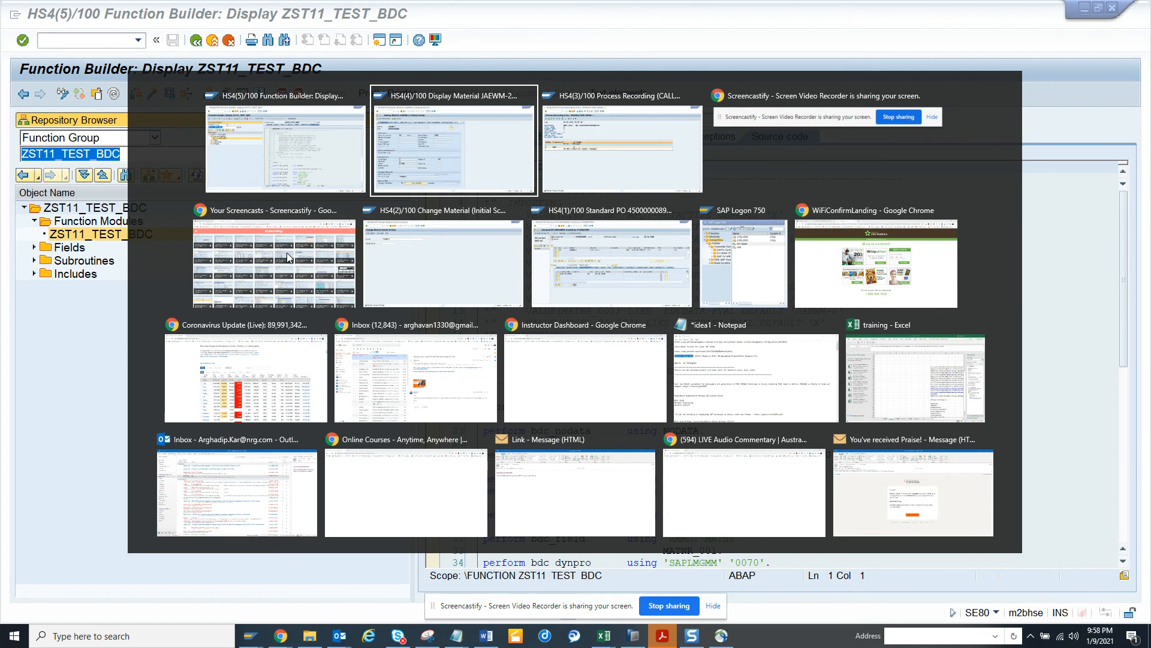
{"action": "left_click", "coordinate": [621, 140]}
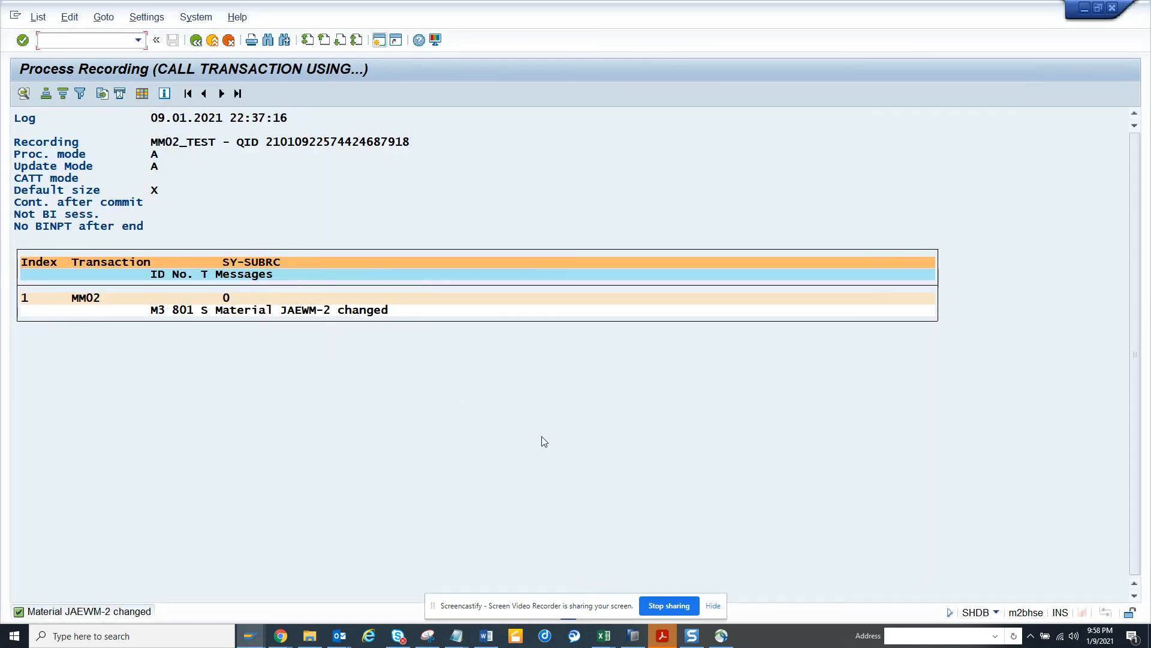
{"action": "mouse_move", "coordinate": [668, 527]}
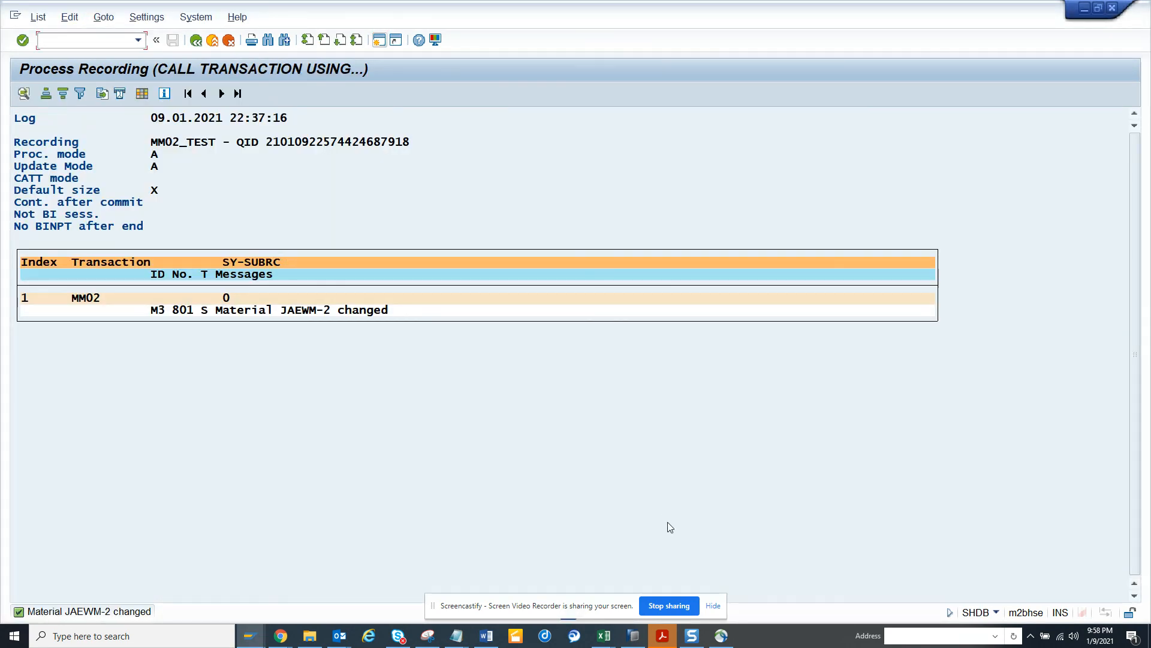
{"action": "mouse_move", "coordinate": [672, 579]}
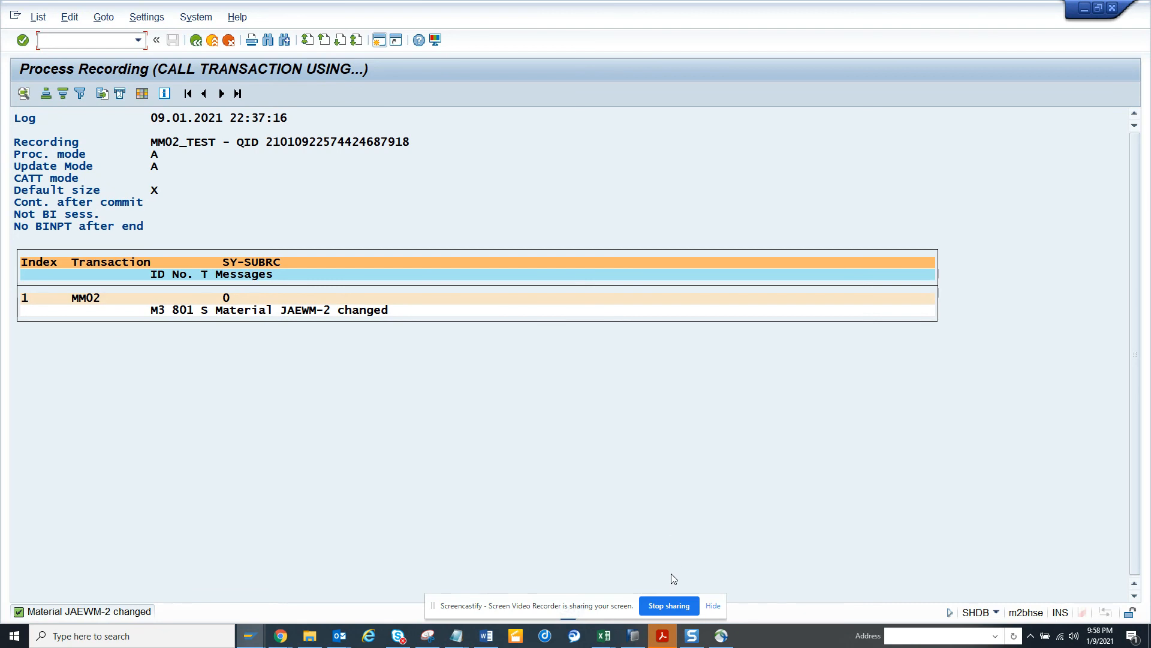